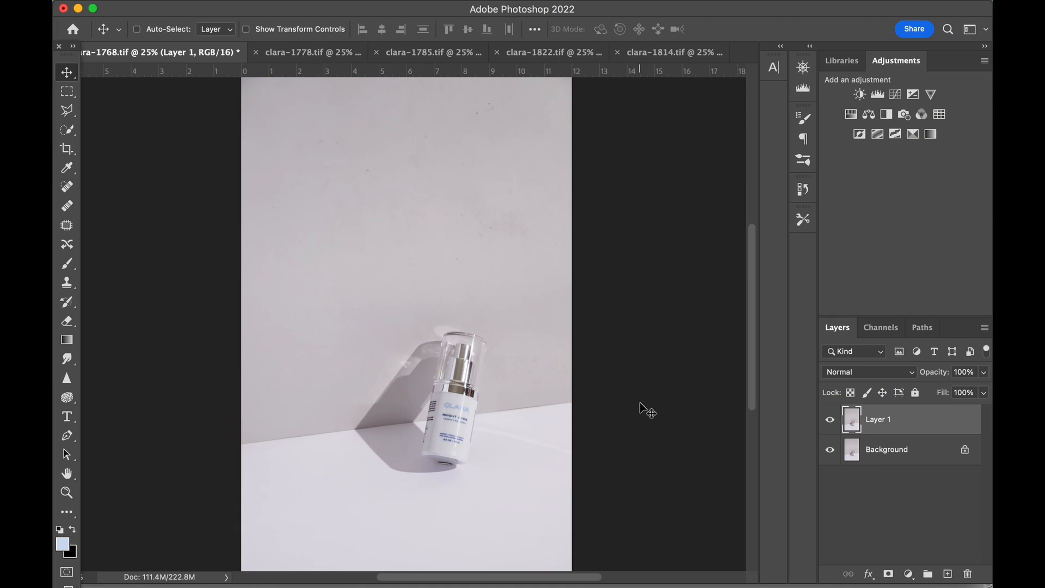
- Crop clara-1768 tighter around the bottle and switch to the clara-1785 document
{"action": "left_click", "coordinate": [66, 149]}
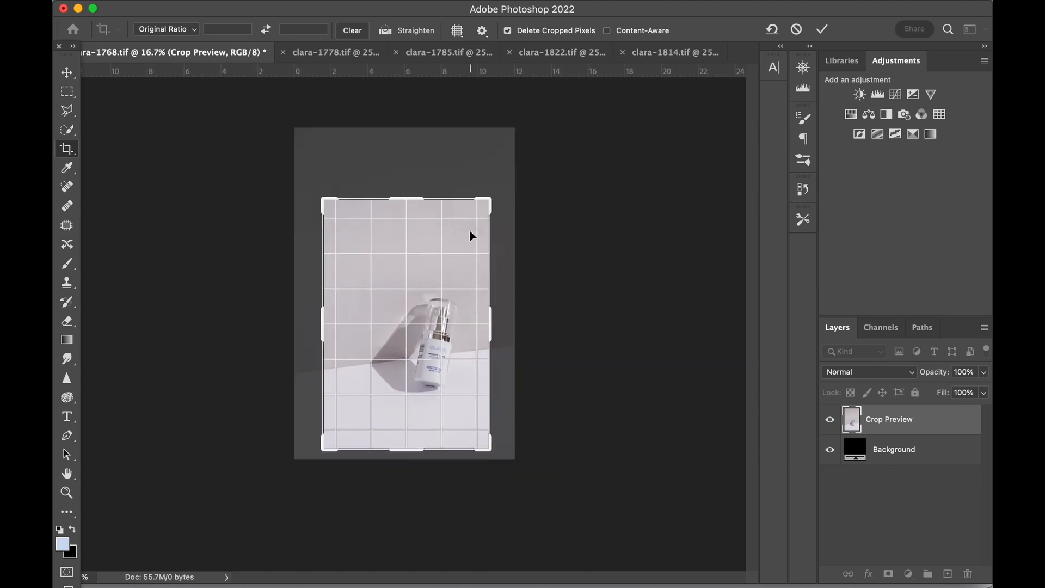
{"action": "left_click", "coordinate": [821, 30]}
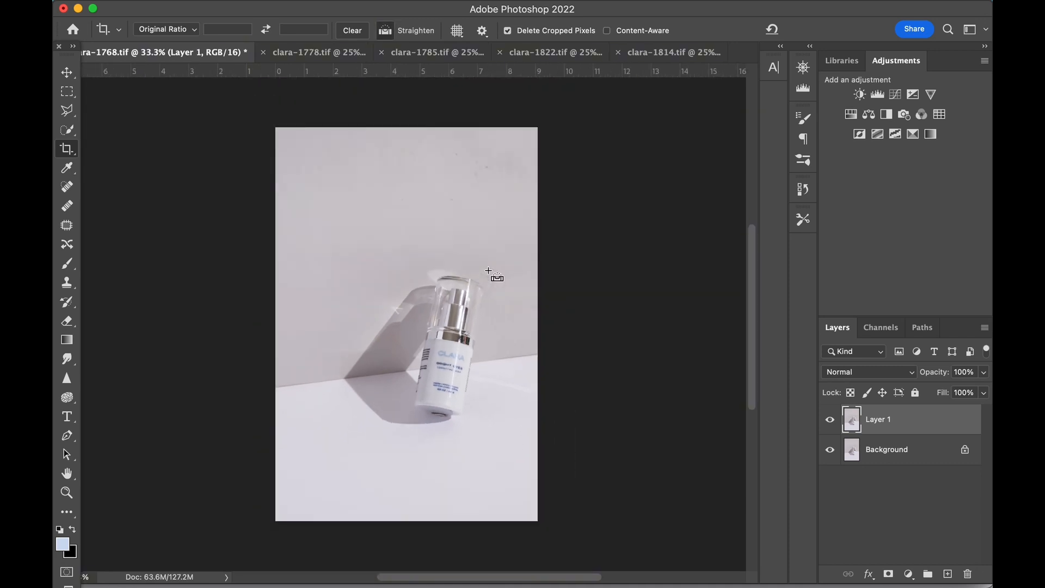
{"action": "left_click", "coordinate": [396, 52]}
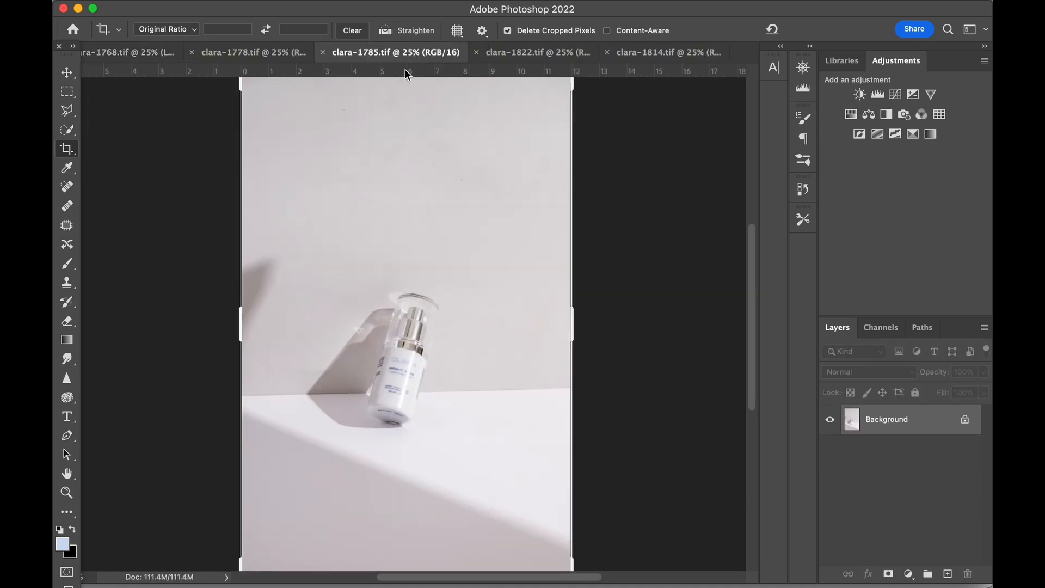
- Paste the clara-1778 light streak as Layer 2, position it over the wall and mask parts away
{"action": "left_click", "coordinate": [250, 53]}
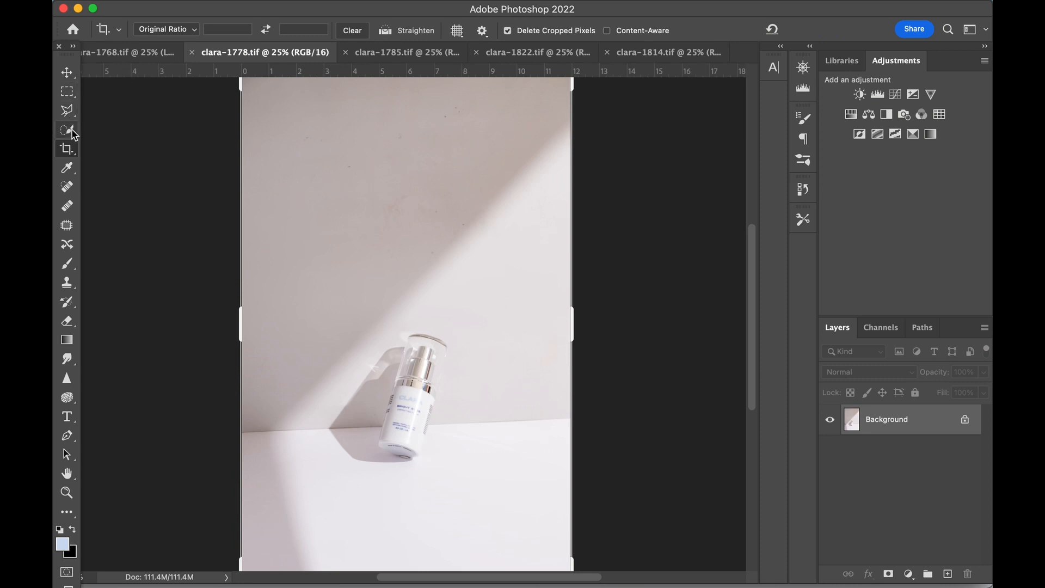
{"action": "left_click", "coordinate": [66, 110]}
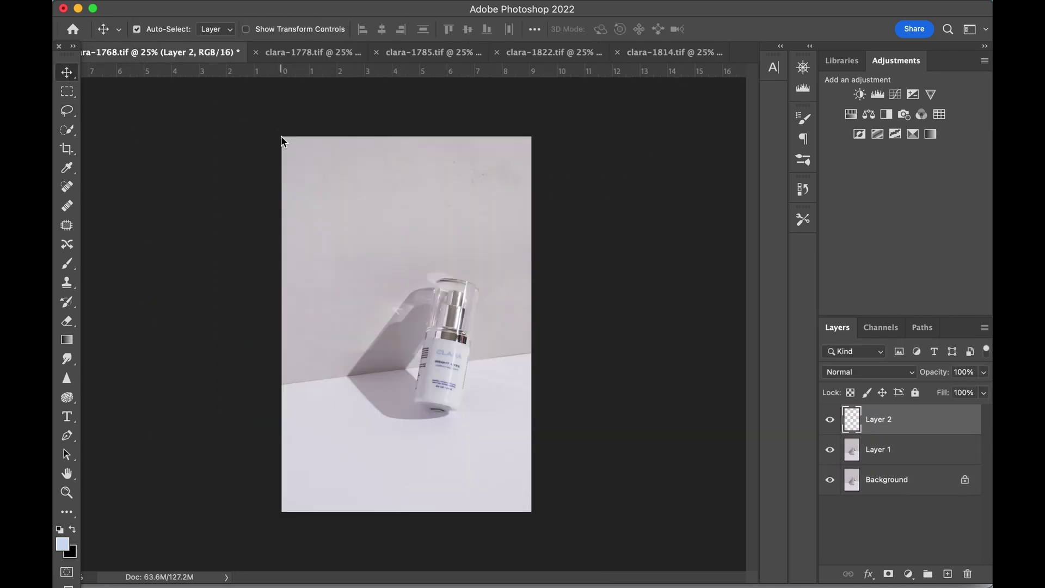
{"action": "left_click_drag", "start_coordinate": [281, 140], "coordinate": [435, 223]}
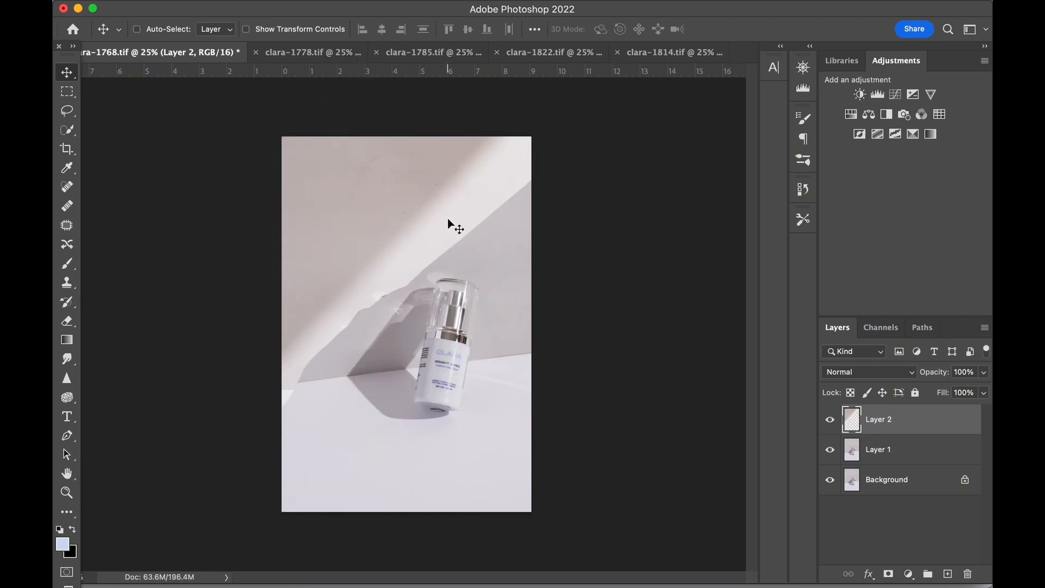
{"action": "left_click", "coordinate": [66, 320]}
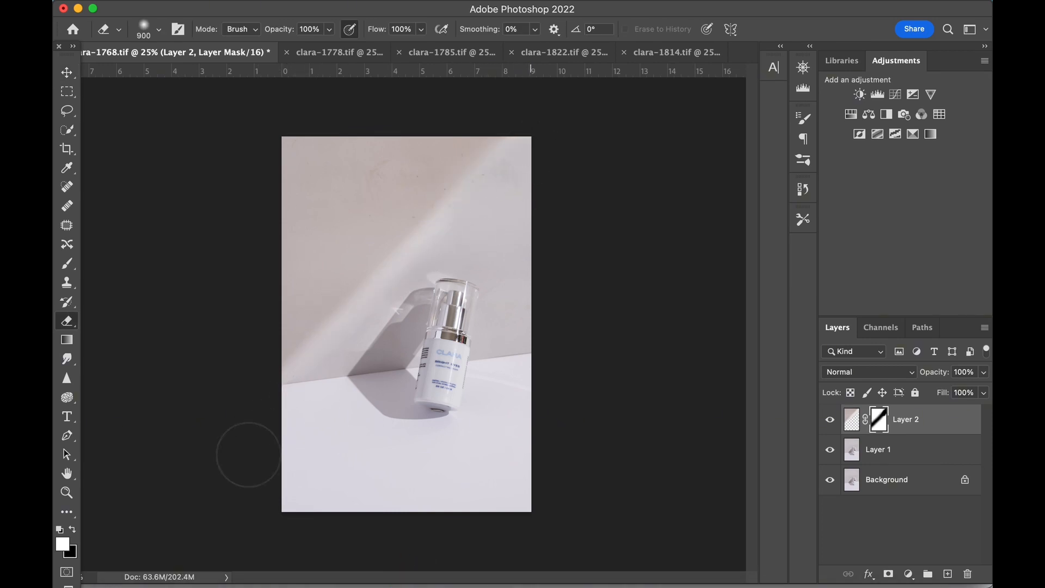
{"action": "left_click", "coordinate": [65, 72]}
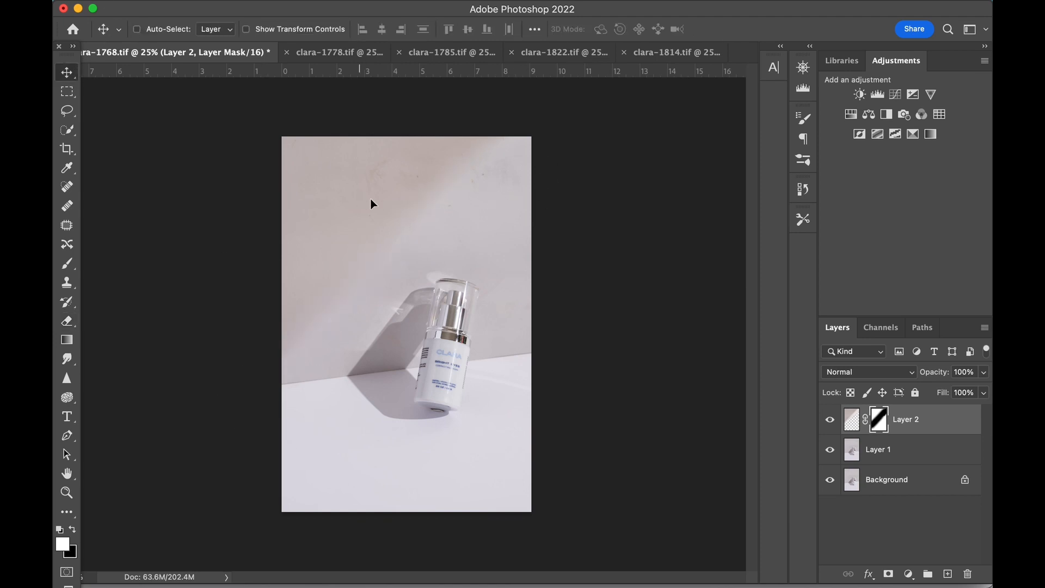
{"action": "left_click", "coordinate": [66, 321]}
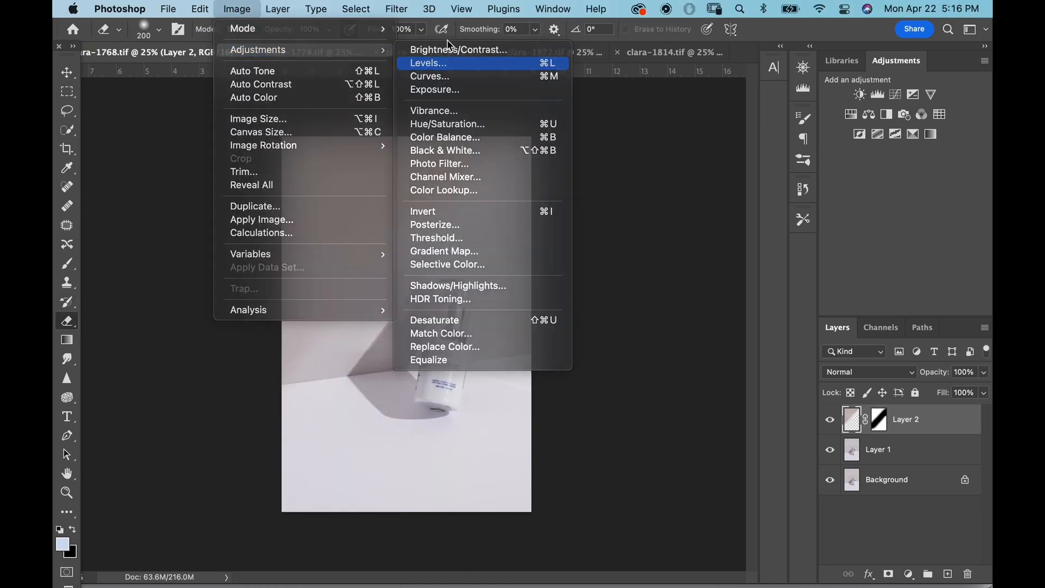
- Apply a Levels adjustment with midtone input 0.78 to the light-streak layer
{"action": "left_click", "coordinate": [429, 63]}
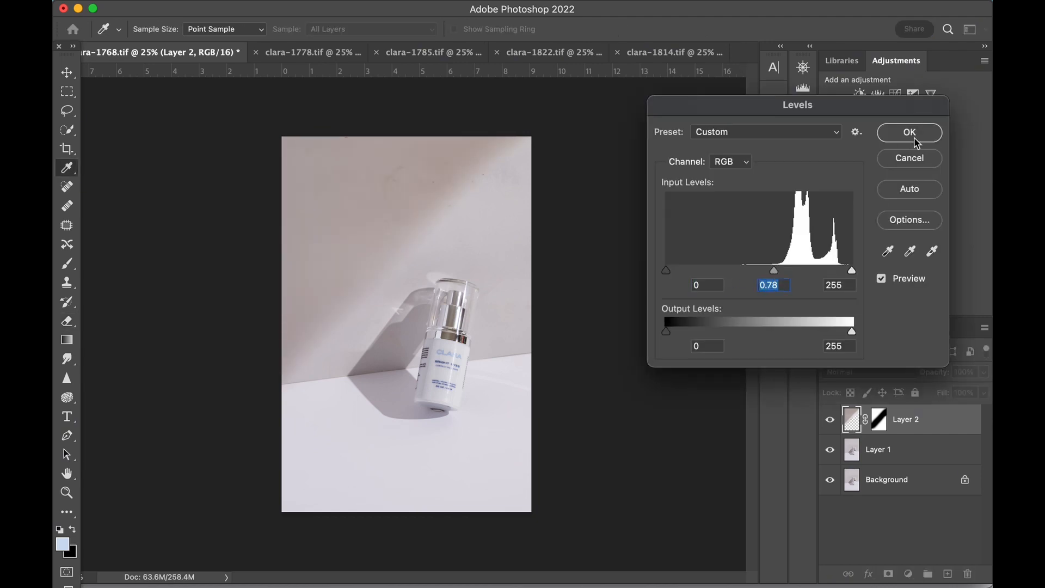
{"action": "left_click", "coordinate": [909, 131]}
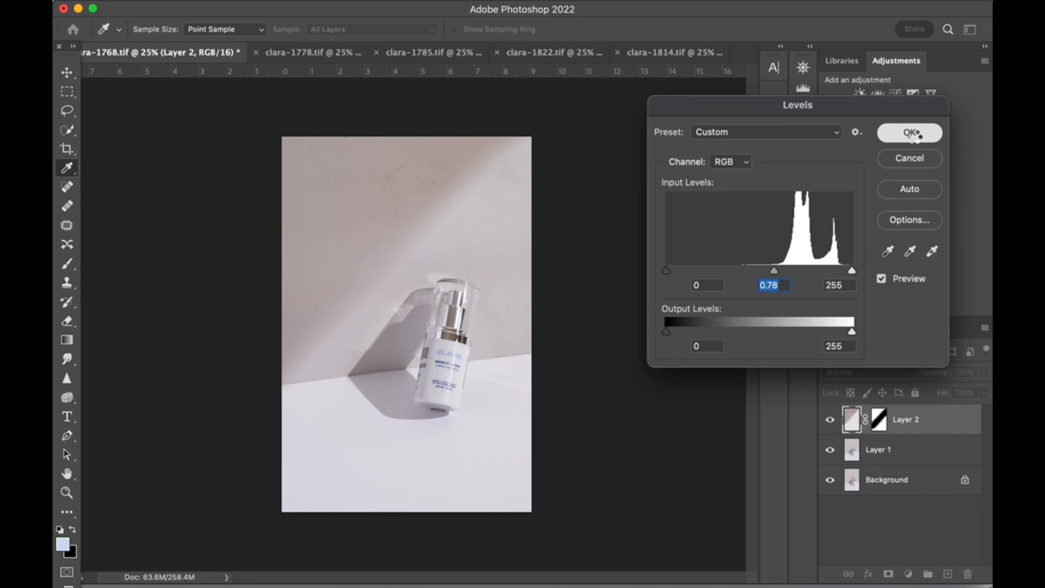
{"action": "left_click", "coordinate": [909, 133]}
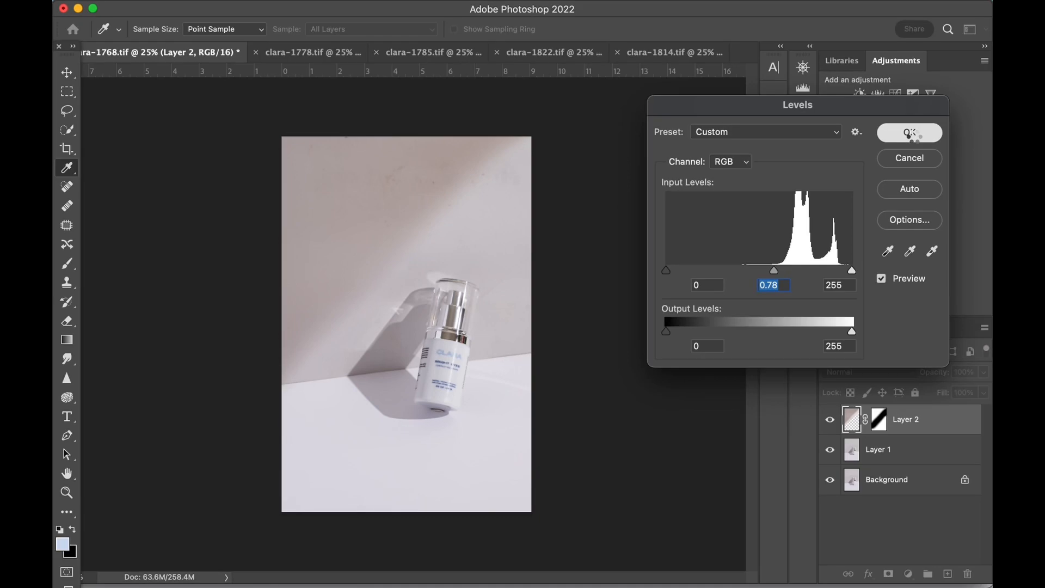
{"action": "left_click", "coordinate": [908, 131]}
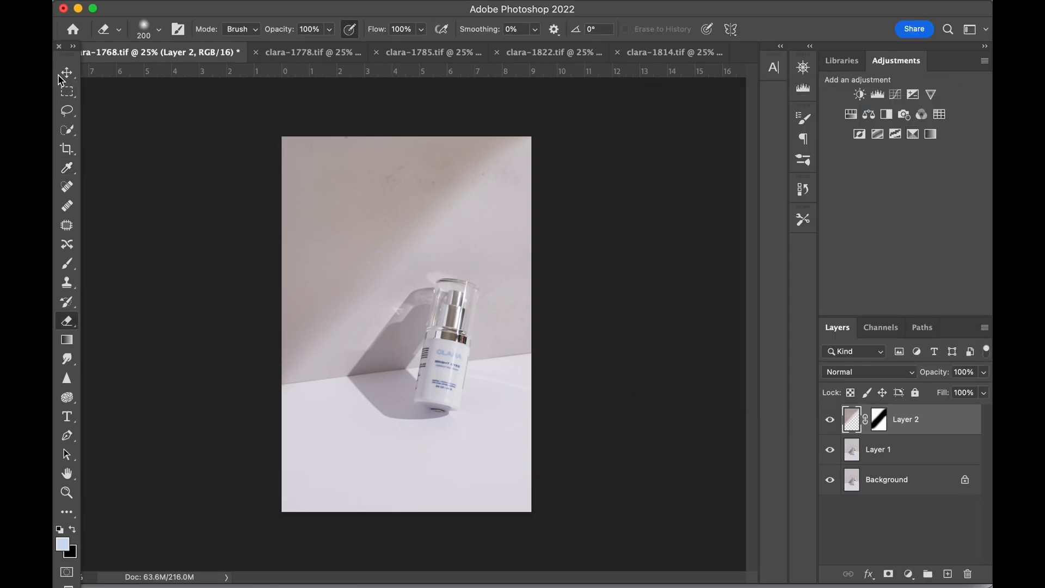
- Duplicate Layer 2, rotate the copy and mask it so a second streak crosses the floor
{"action": "left_click", "coordinate": [67, 72]}
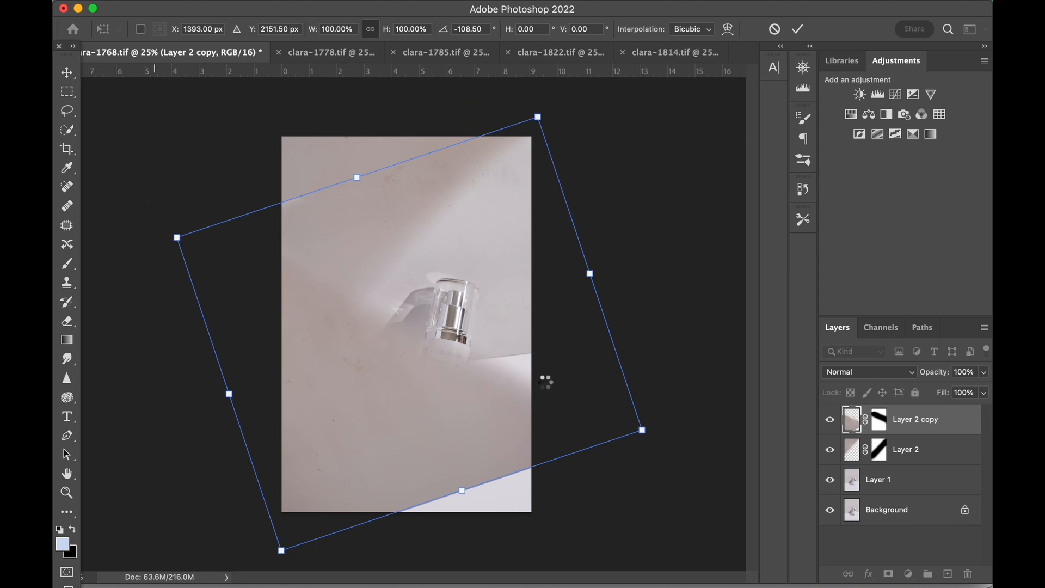
{"action": "left_click", "coordinate": [797, 28]}
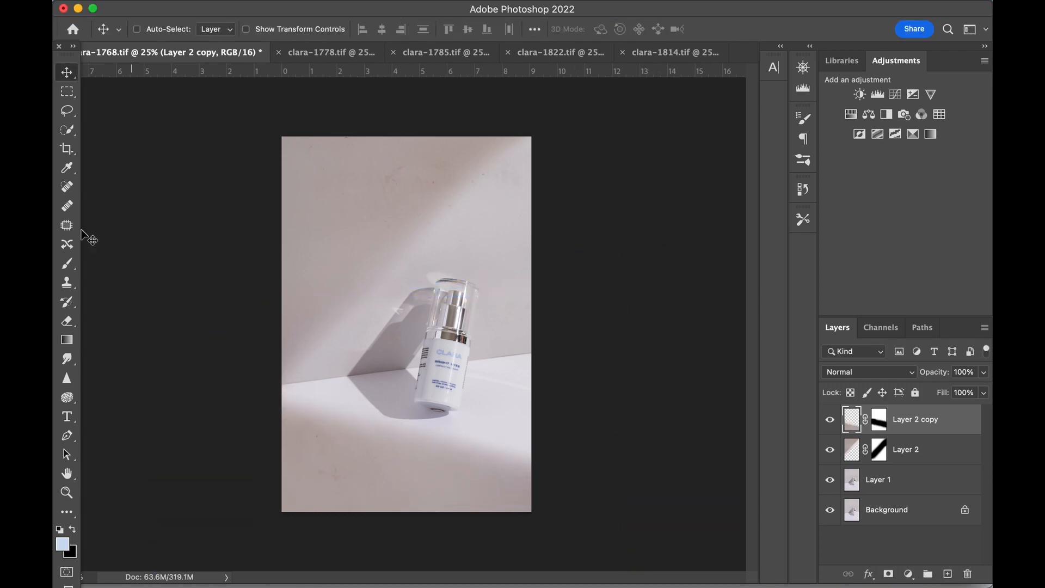
{"action": "left_click", "coordinate": [66, 320]}
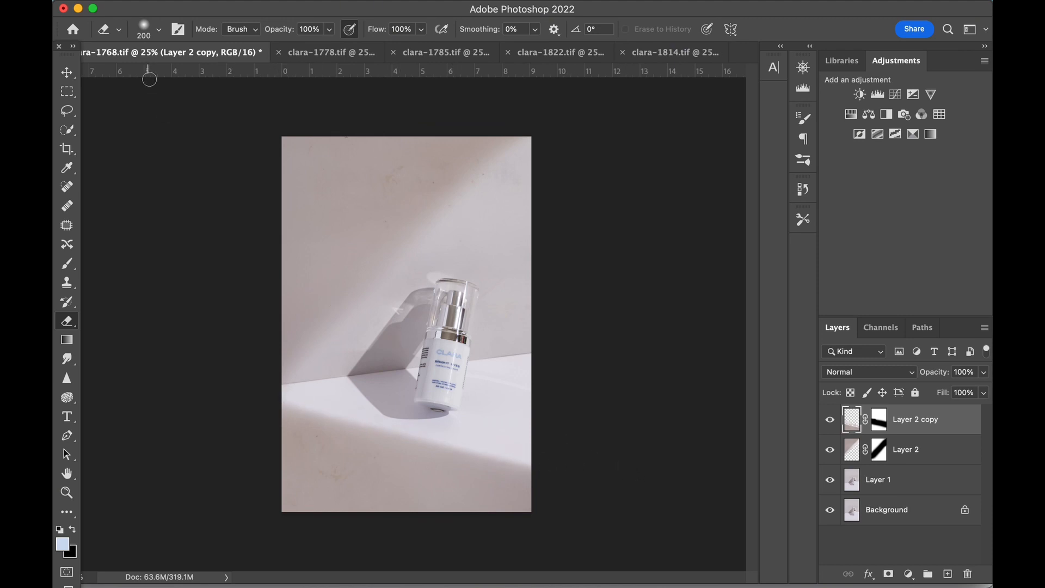
{"action": "left_click", "coordinate": [66, 71]}
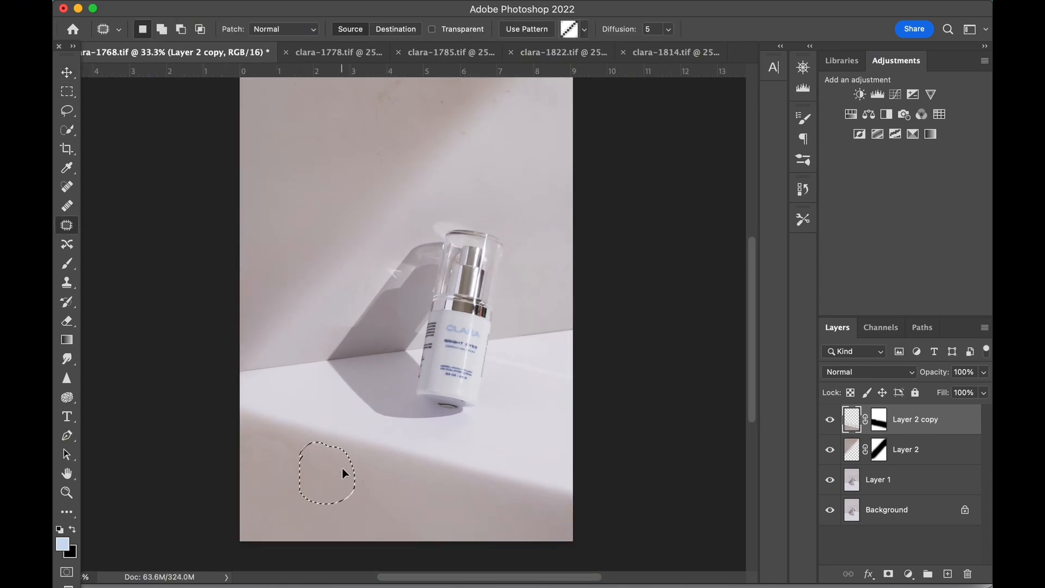
- Patch away the blemish on the floor
{"action": "left_click", "coordinate": [905, 449]}
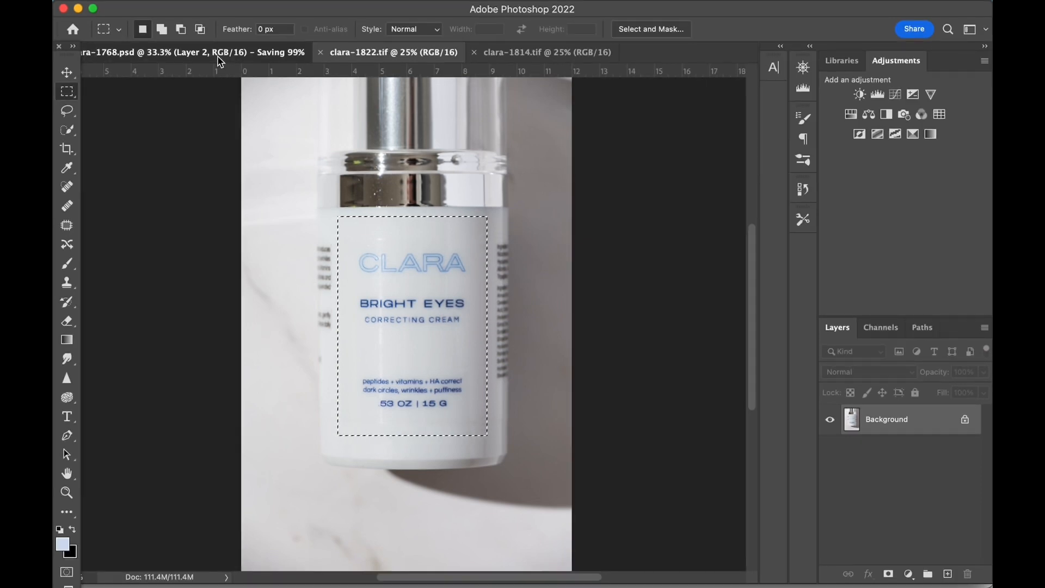
- Paste the BRIGHT EYES label as Layer 3, scale and rotate it onto the bottle and add a mask
{"action": "left_click", "coordinate": [66, 71]}
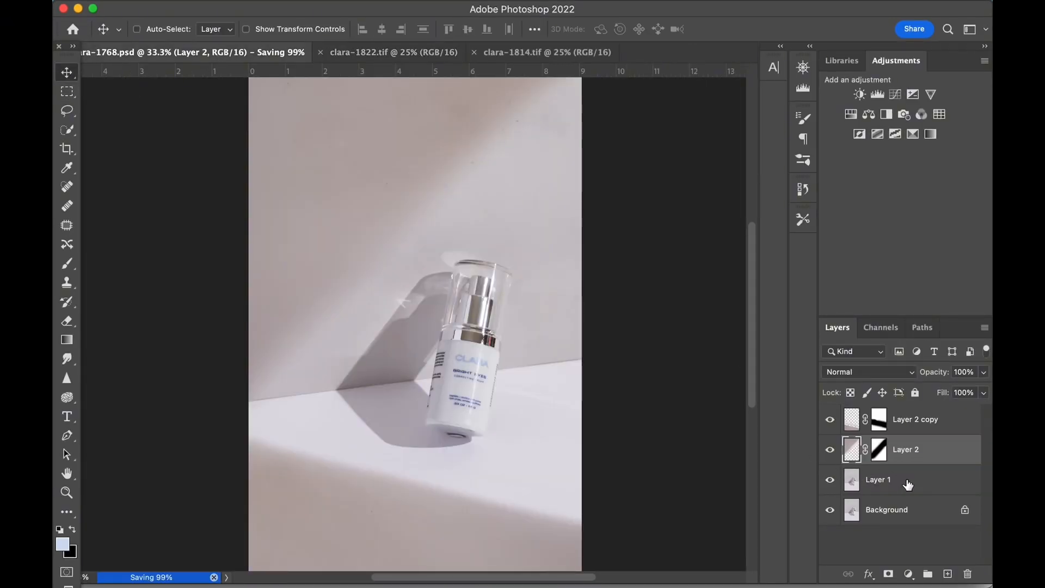
{"action": "left_click", "coordinate": [946, 573]}
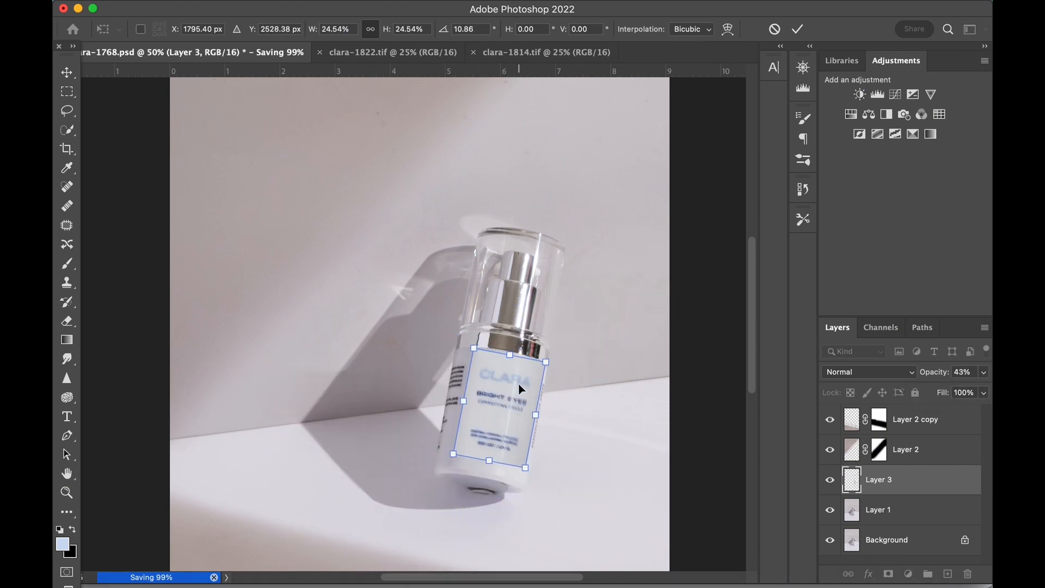
{"action": "left_click", "coordinate": [796, 28]}
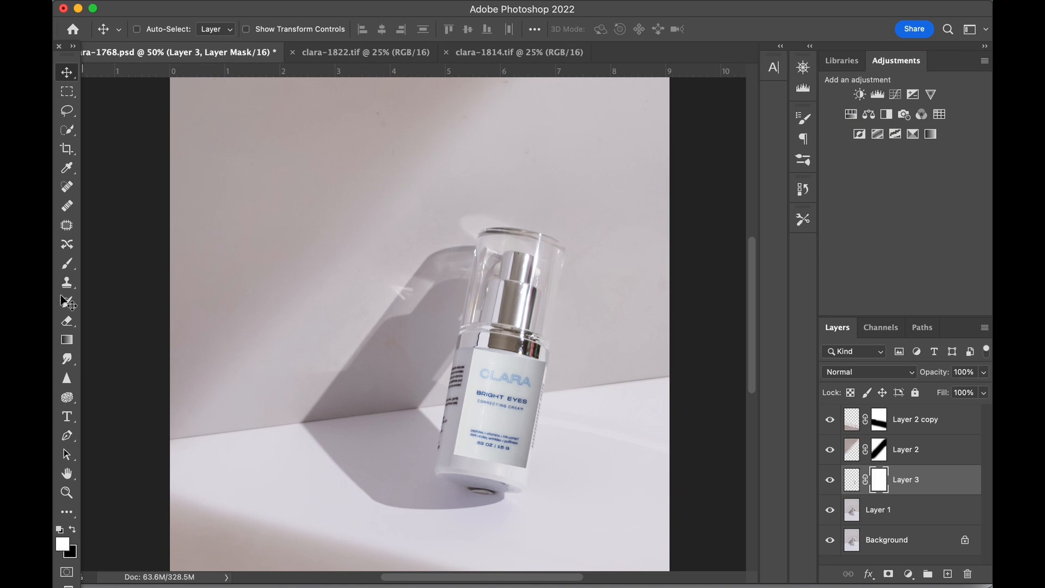
{"action": "left_click", "coordinate": [67, 321]}
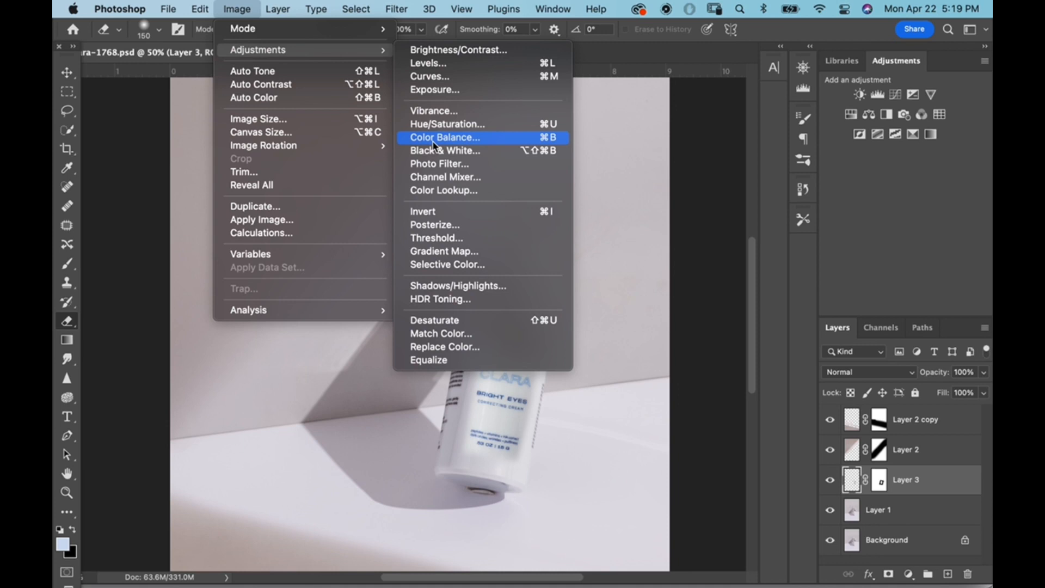
- Shift the label's midtones to Magenta/Green -13 with Color Balance and erase its edges on the mask
{"action": "left_click", "coordinate": [444, 137]}
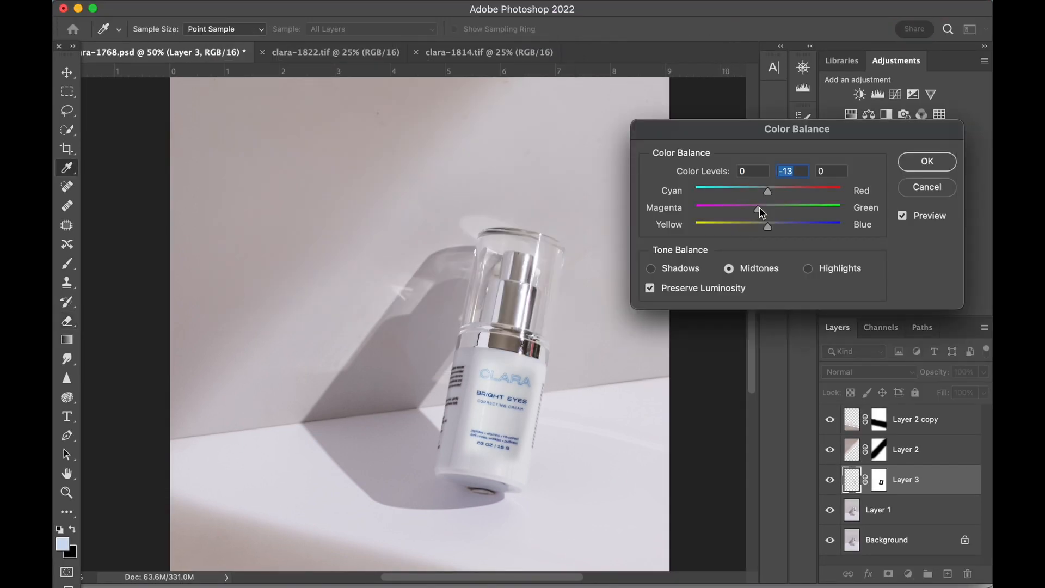
{"action": "left_click", "coordinate": [926, 161]}
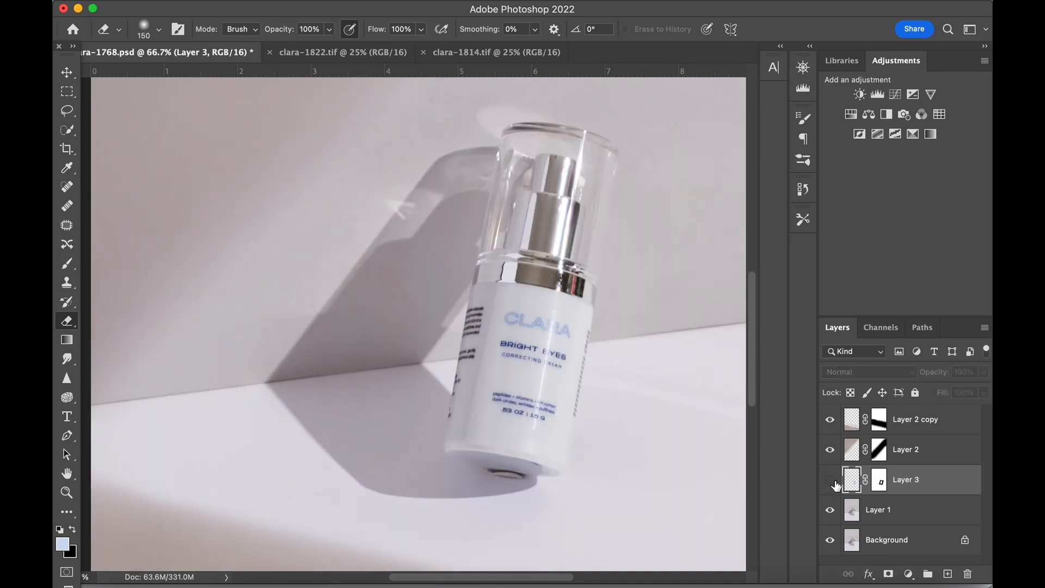
{"action": "left_click", "coordinate": [830, 479]}
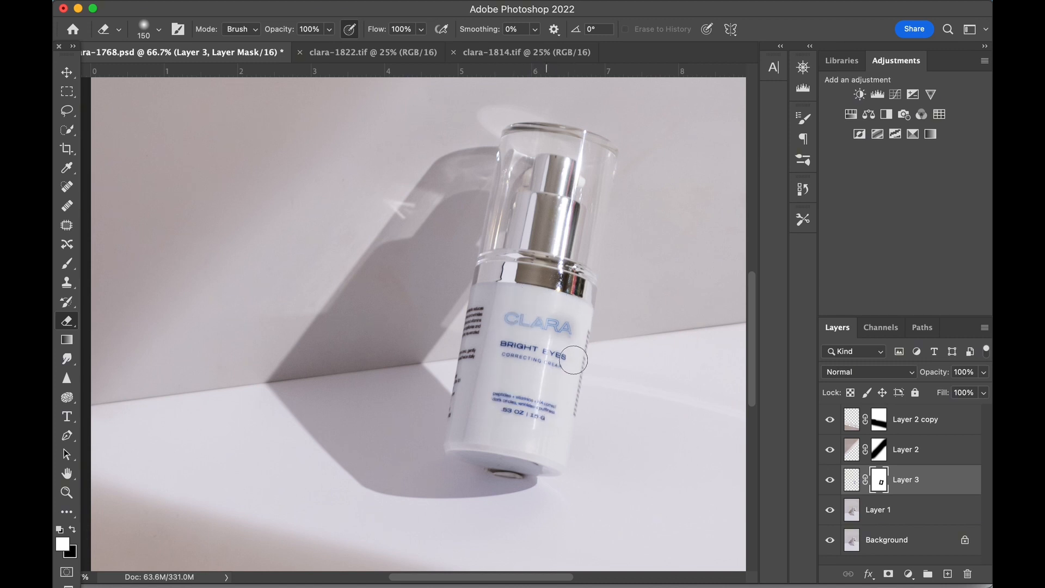
{"action": "left_click", "coordinate": [66, 71]}
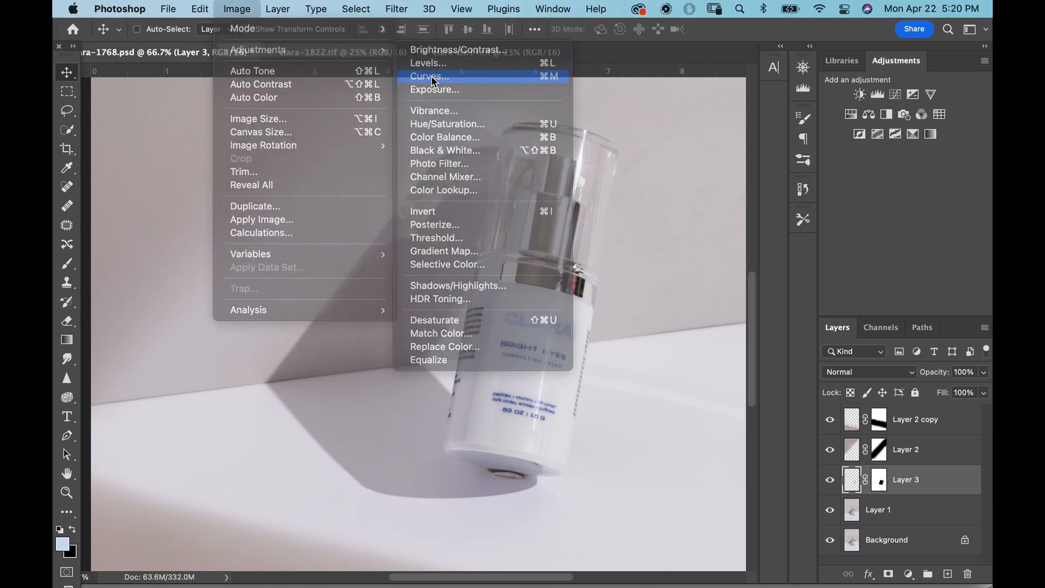
- Brighten the pasted label with a Curves adjustment
{"action": "left_click", "coordinate": [429, 76]}
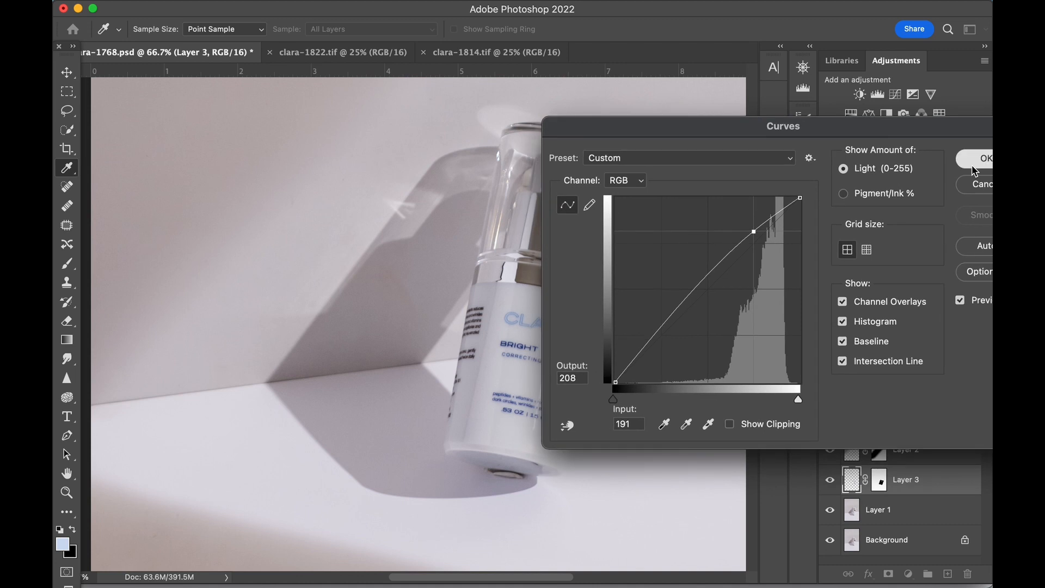
{"action": "left_click", "coordinate": [986, 158]}
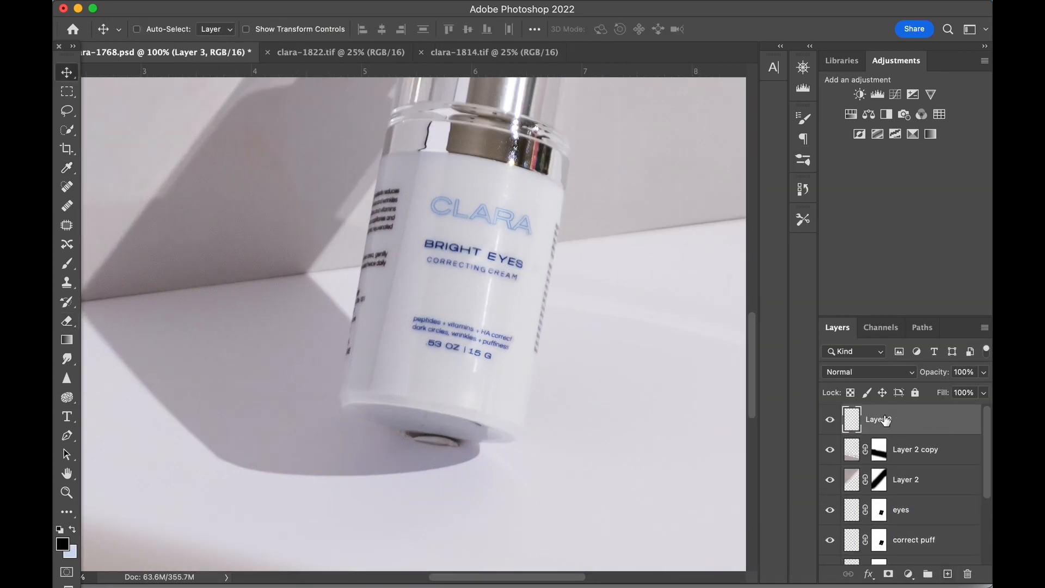
- Rename the layer 'bottle retouch', lasso the left-edge text and paint it out
{"action": "left_click", "coordinate": [67, 111]}
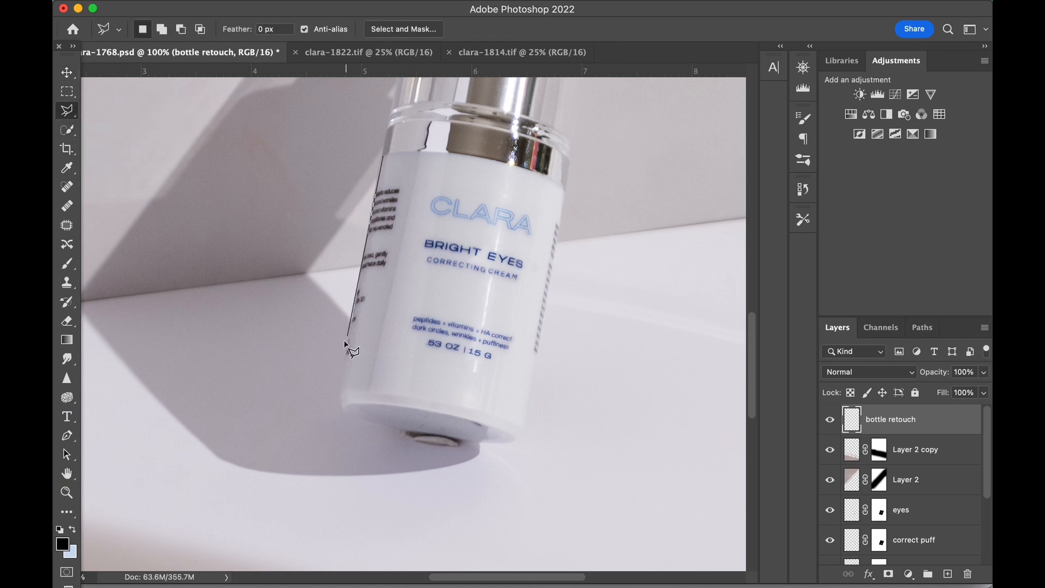
{"action": "left_click", "coordinate": [417, 157]}
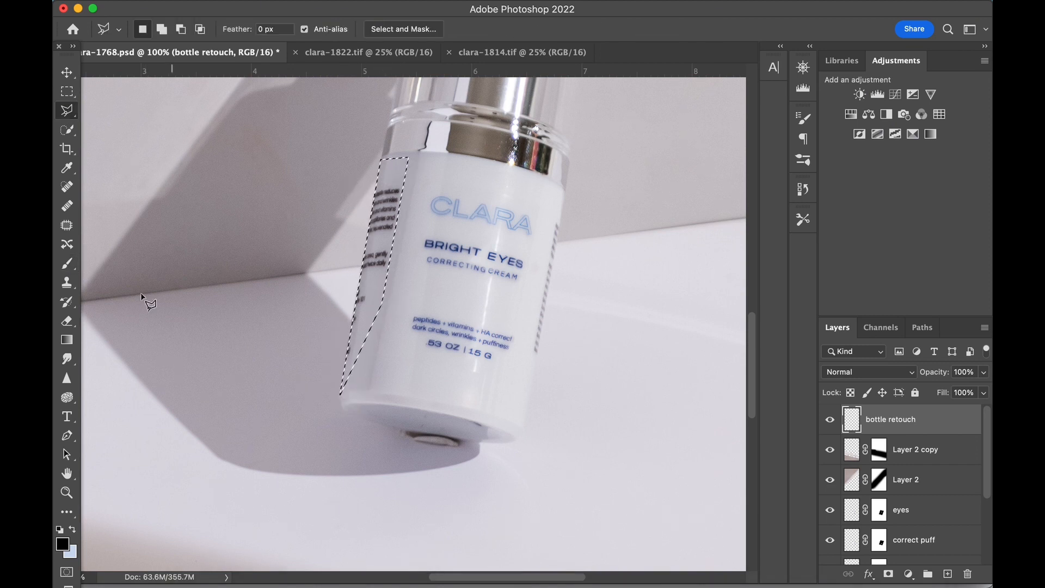
{"action": "left_click", "coordinate": [66, 263]}
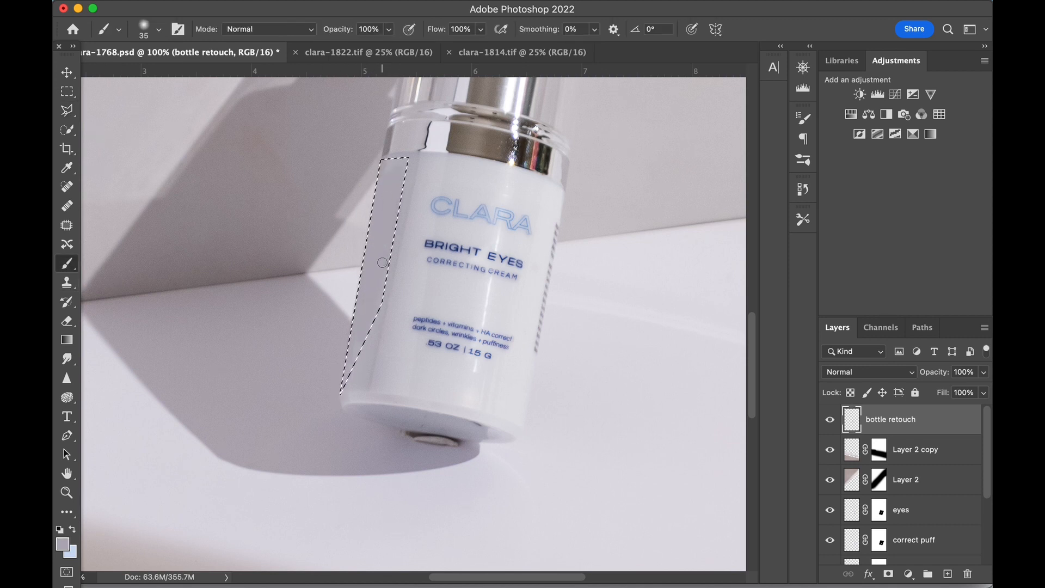
{"action": "left_click", "coordinate": [66, 109]}
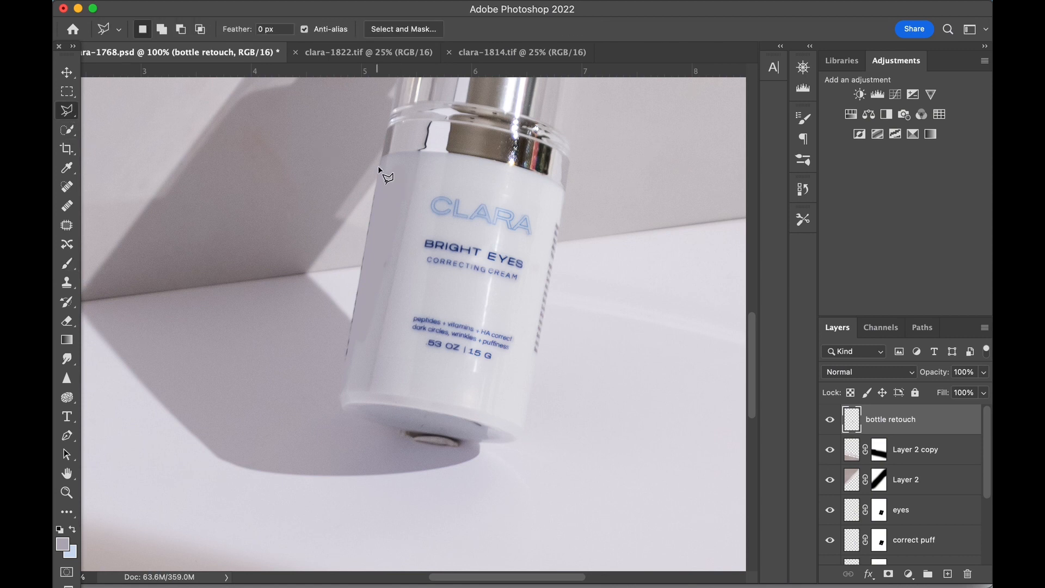
{"action": "left_click", "coordinate": [67, 264]}
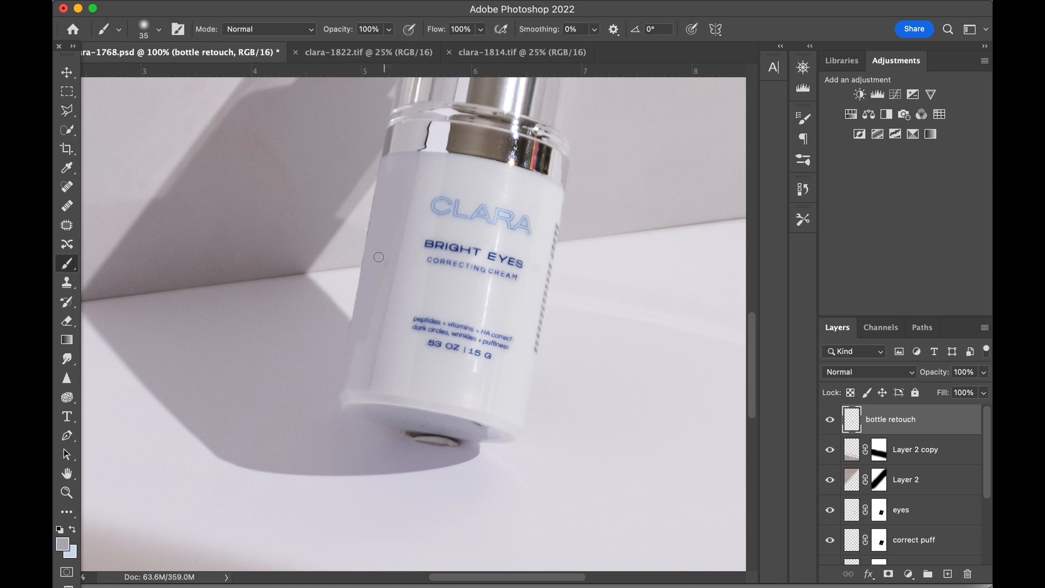
{"action": "left_click", "coordinate": [368, 28]}
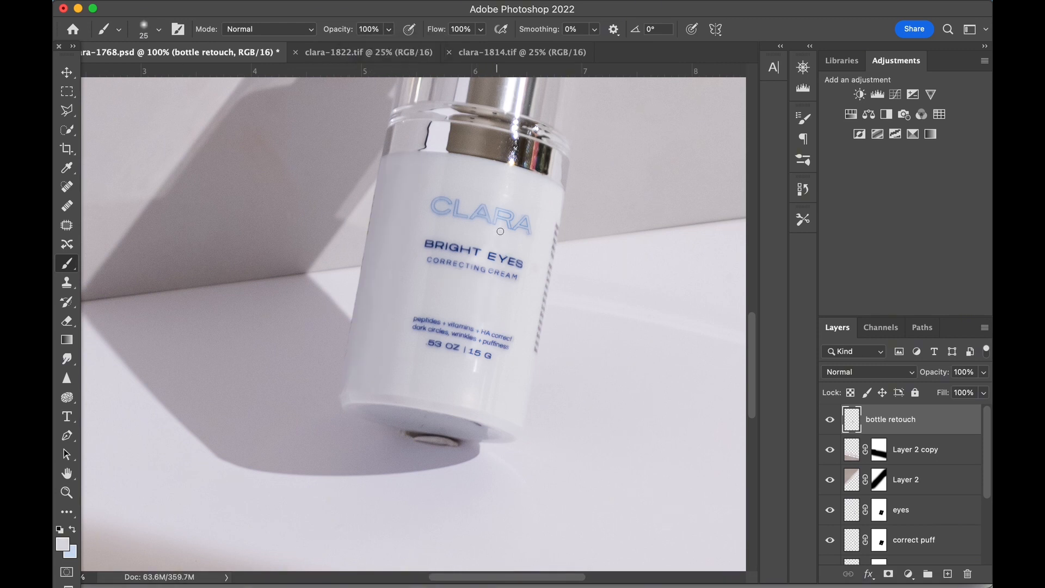
- Lasso and paint out the right-edge text, then outline the area near the bottle's base
{"action": "left_click", "coordinate": [66, 110]}
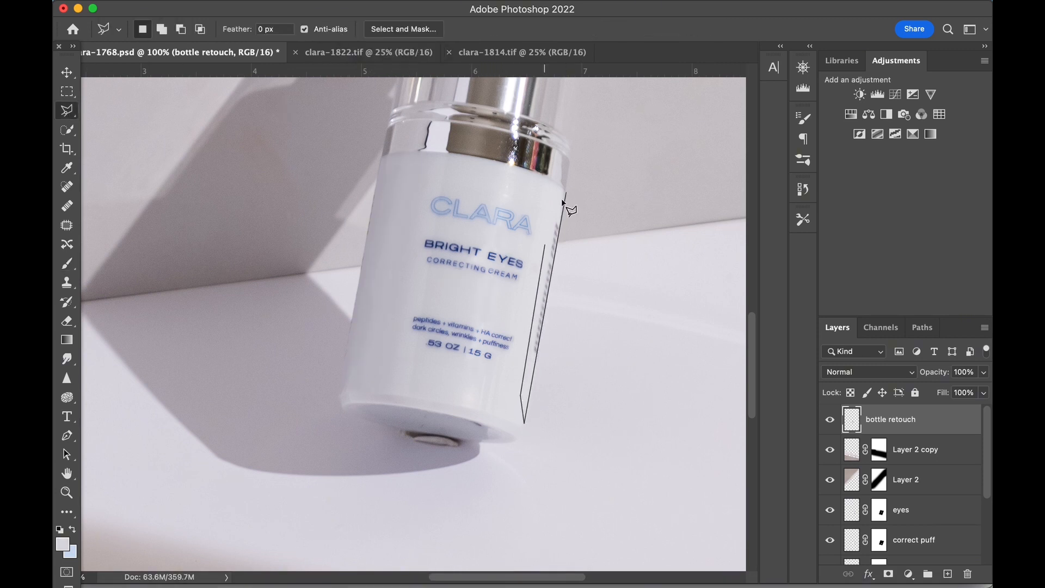
{"action": "left_click", "coordinate": [66, 264]}
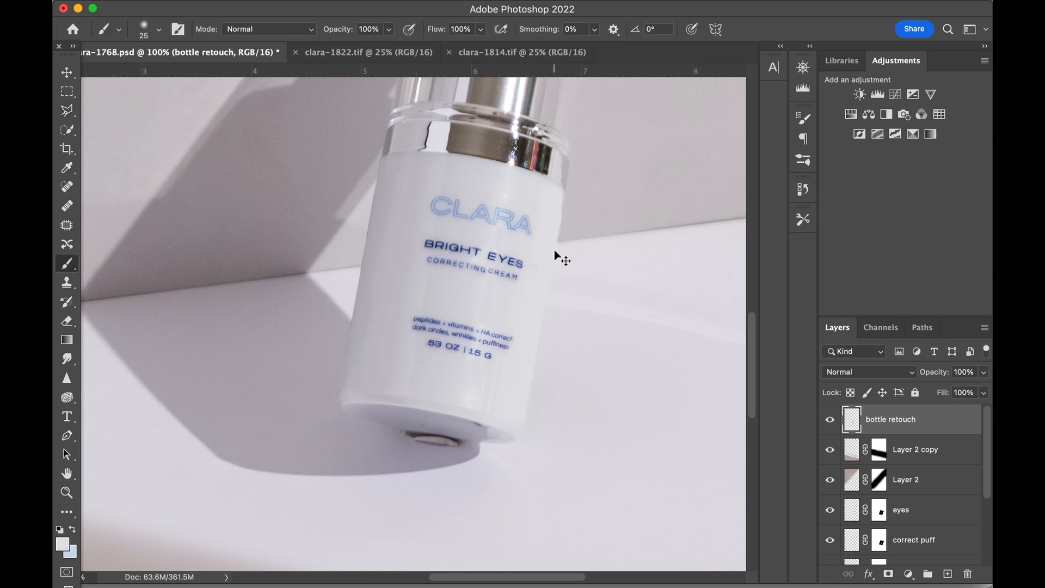
{"action": "left_click", "coordinate": [66, 110]}
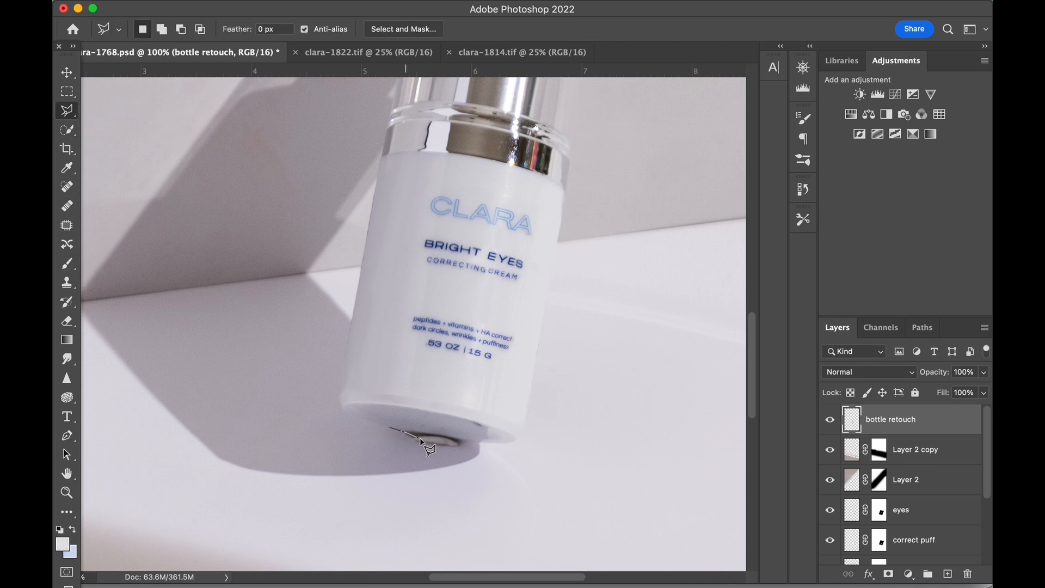
{"action": "left_click", "coordinate": [66, 264]}
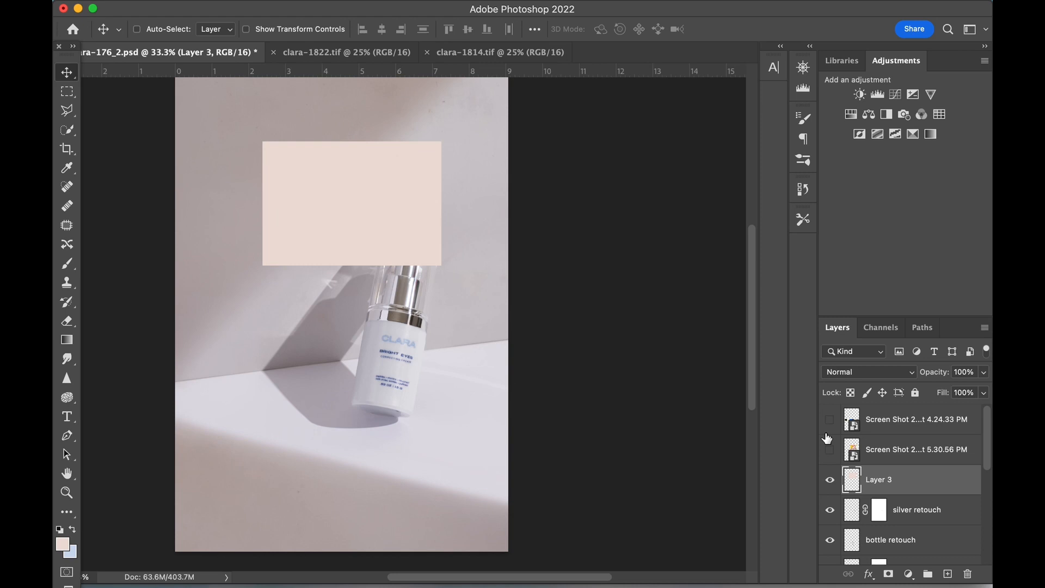
{"action": "mouse_move", "coordinate": [922, 506]}
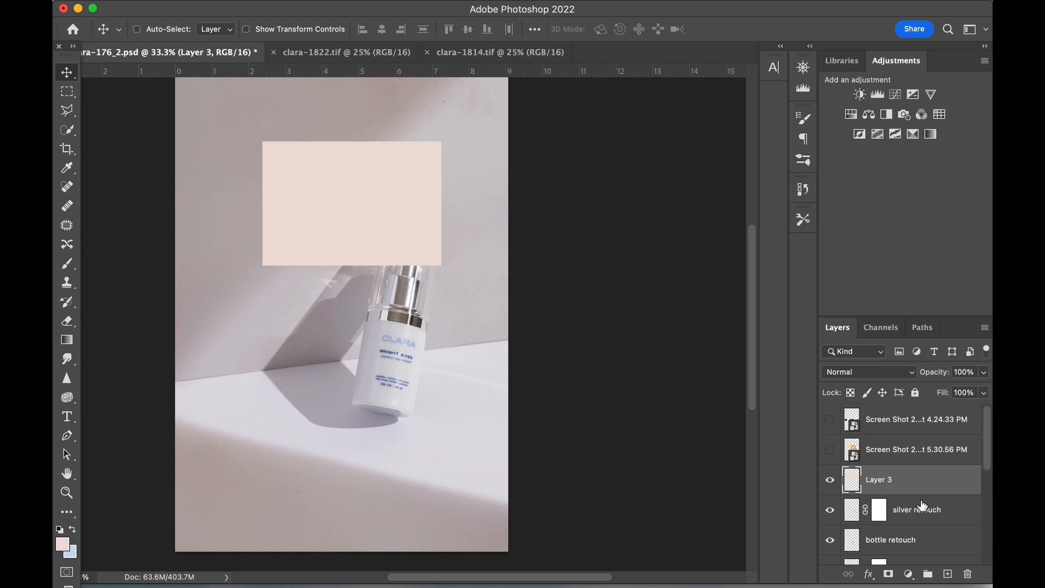
- Add a colorized Hue/Saturation layer (Hue 20, Saturation 34, Lightness +40) above silver retouch and hide Layer 3
{"action": "left_click", "coordinate": [908, 574]}
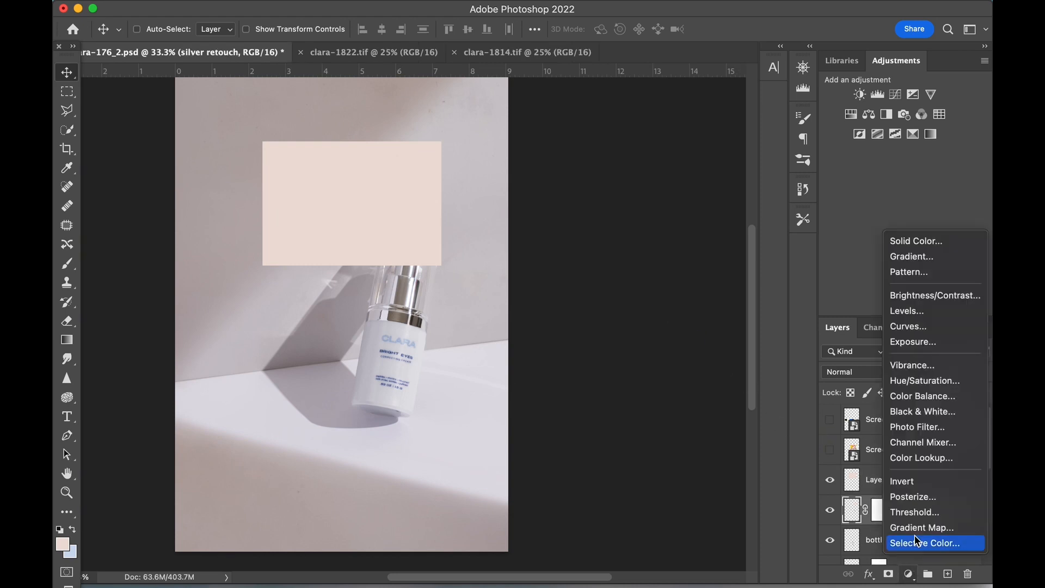
{"action": "mouse_move", "coordinate": [924, 380]}
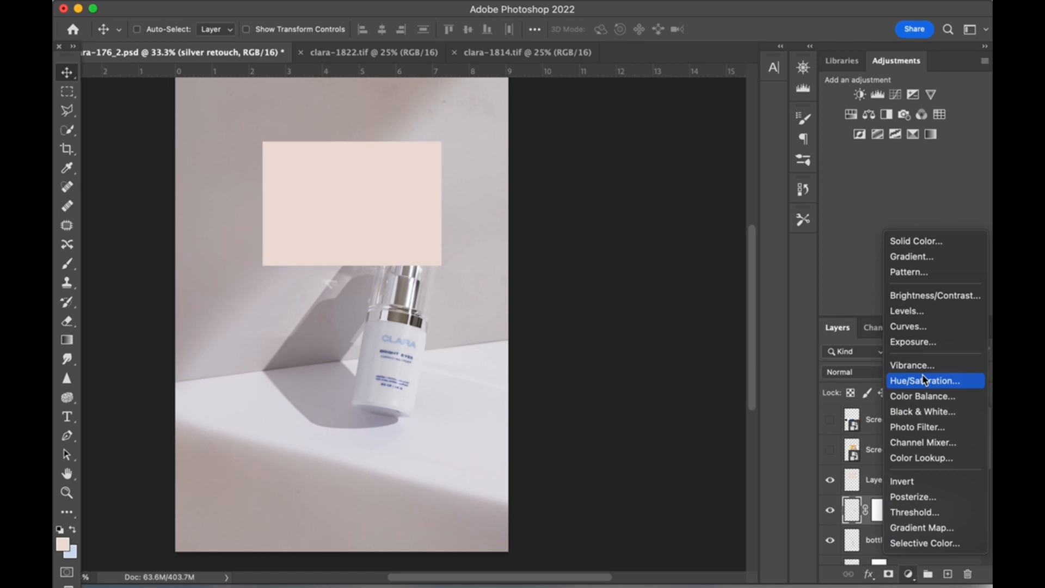
{"action": "left_click", "coordinate": [705, 262]}
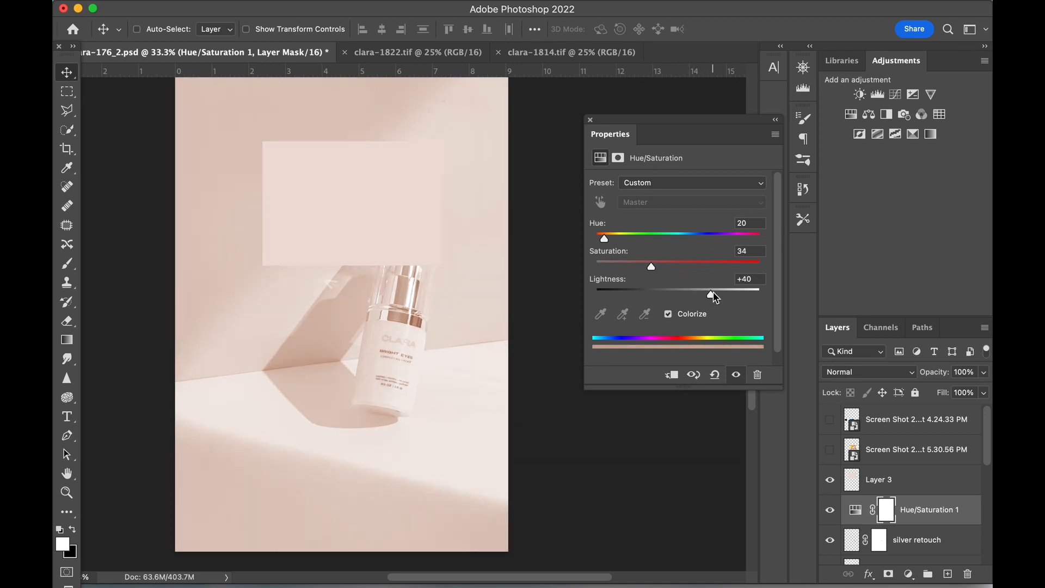
{"action": "left_click", "coordinate": [589, 120]}
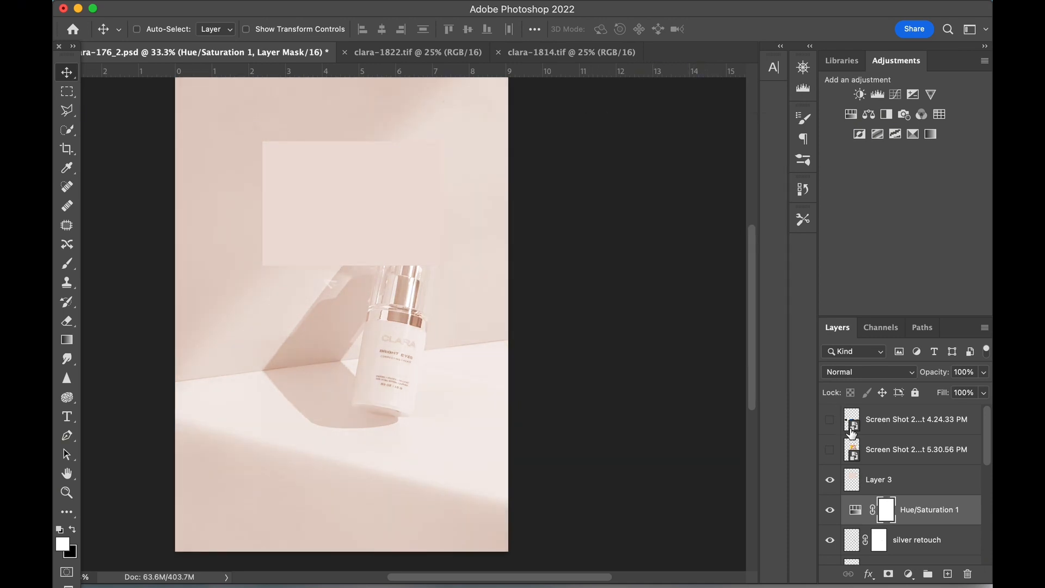
{"action": "left_click", "coordinate": [830, 479]}
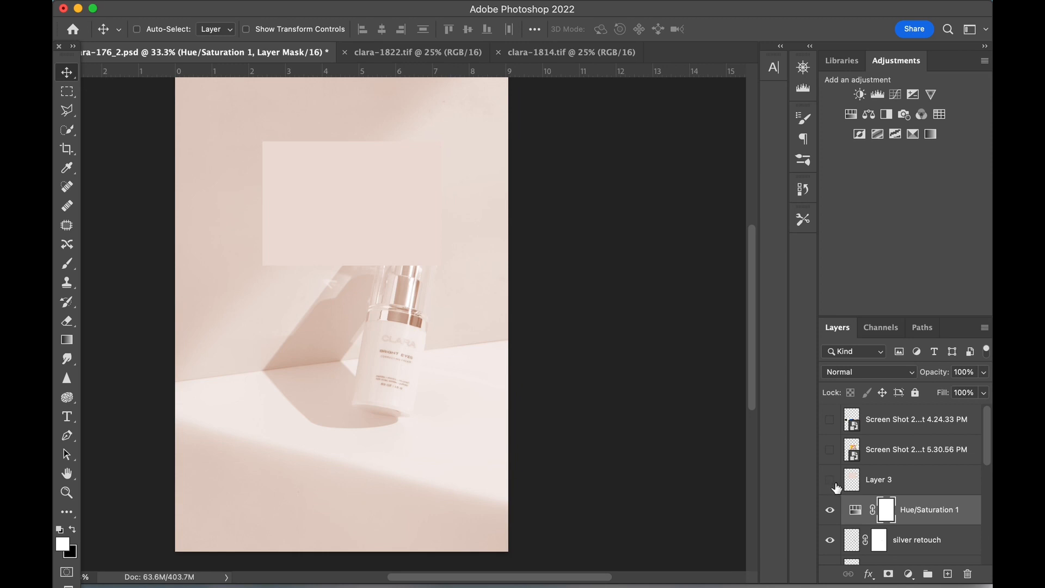
{"action": "scroll", "scroll_direction": "down", "scroll_amount": 3}
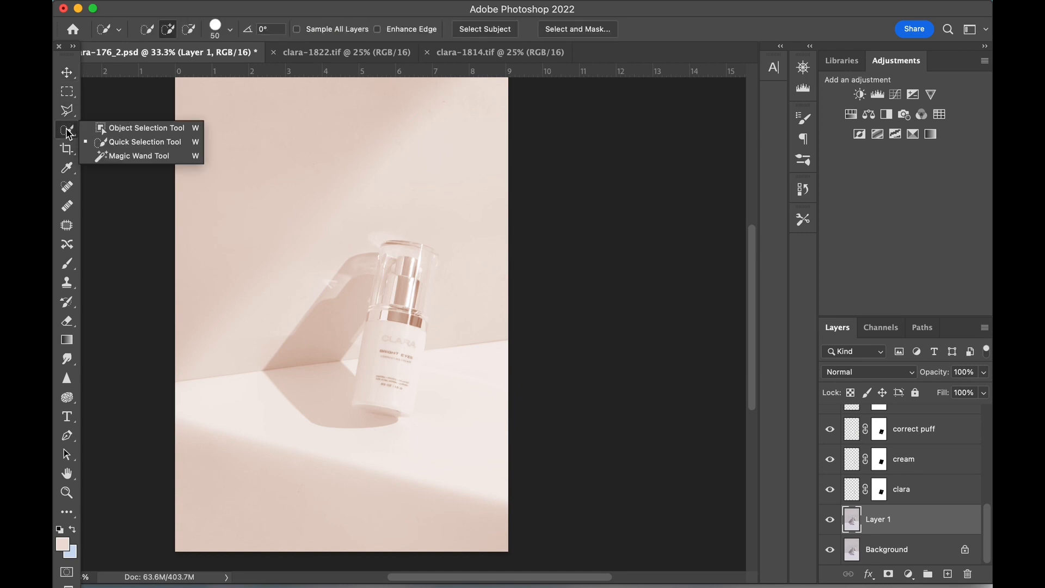
- Mask the bottle out of the Hue/Saturation tint and add a brightening Curves adjustment
{"action": "left_click", "coordinate": [146, 127]}
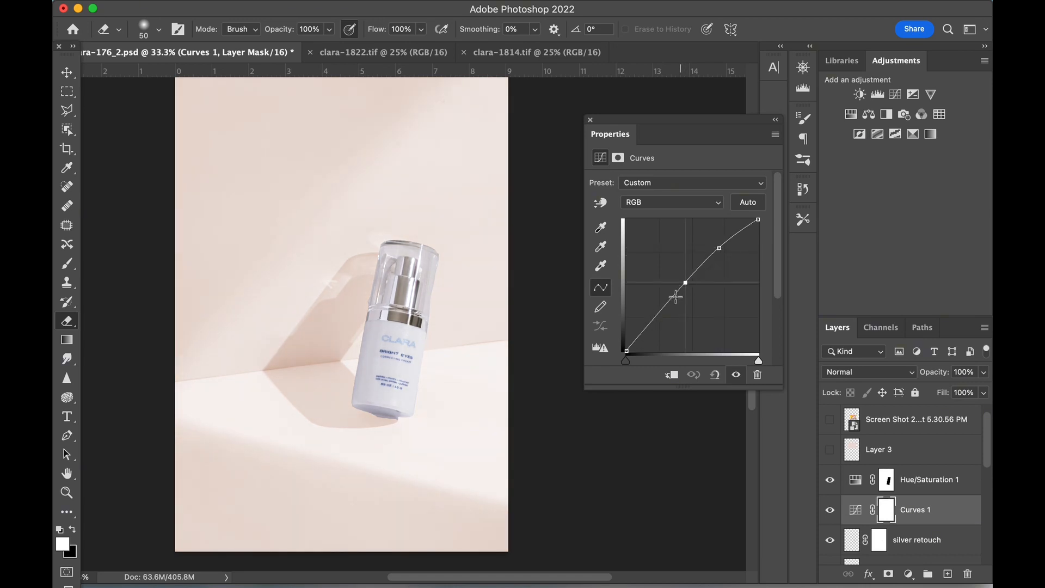
{"action": "left_click", "coordinate": [589, 120]}
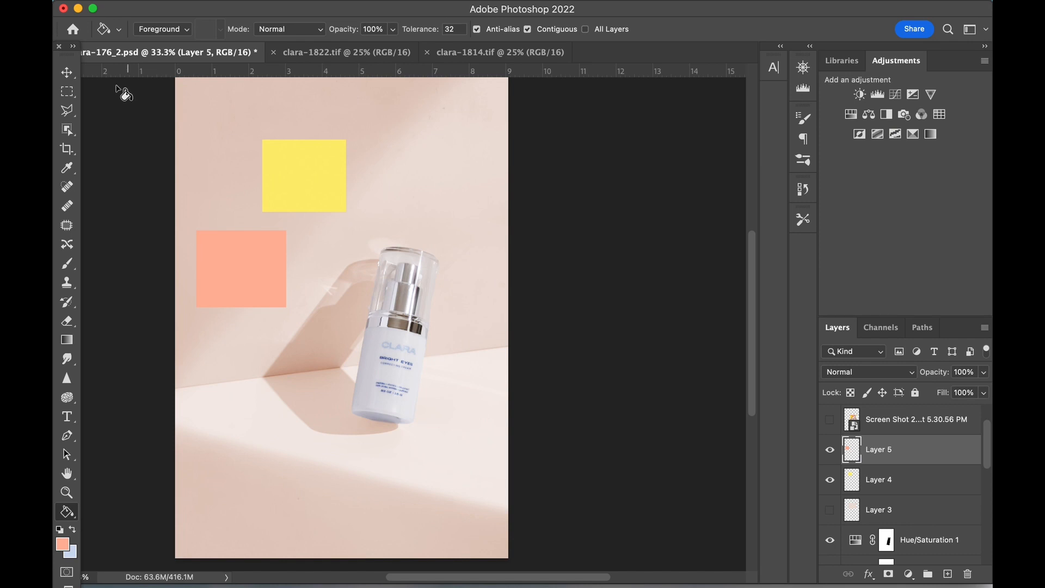
- Target the Hue/Saturation 1 layer and bring up the new fill or adjustment layer menu
{"action": "left_click", "coordinate": [66, 71]}
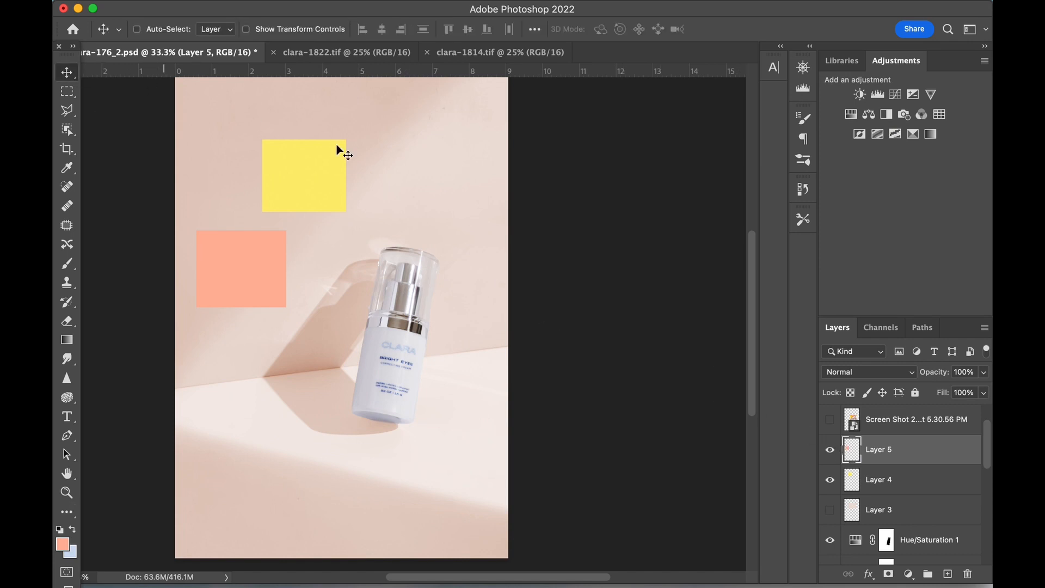
{"action": "left_click", "coordinate": [830, 420]}
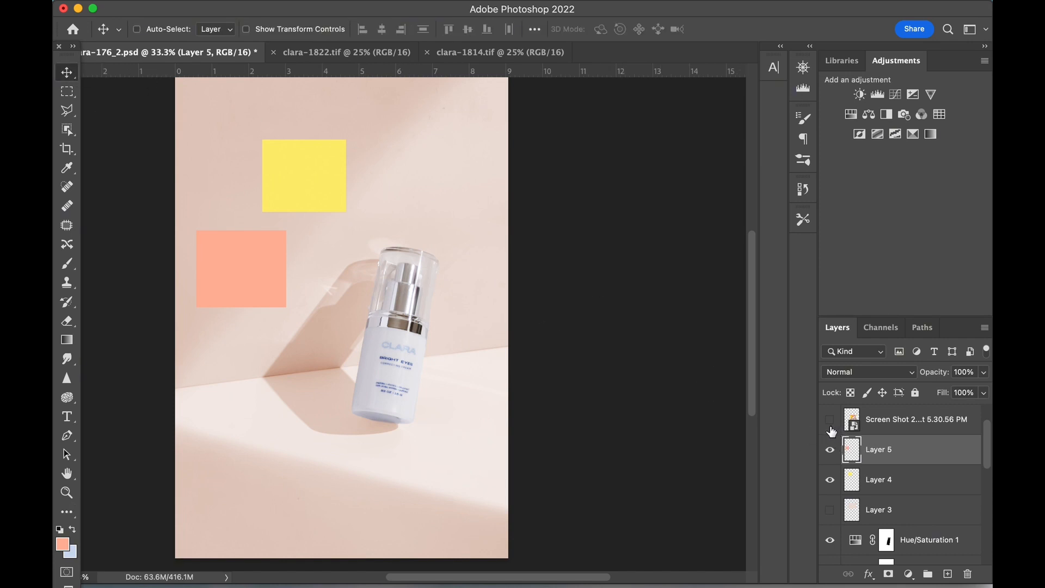
{"action": "left_click", "coordinate": [878, 479]}
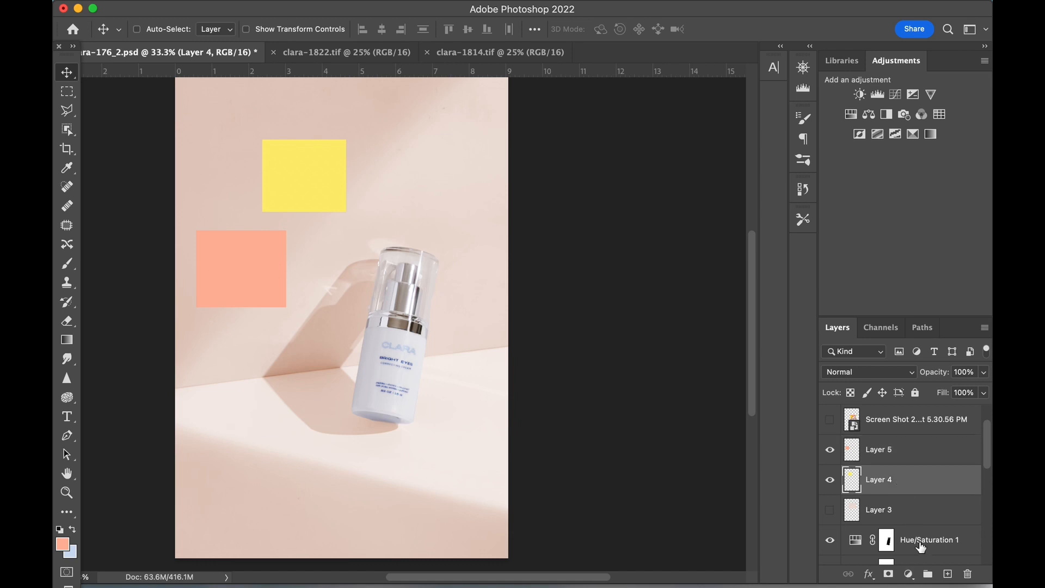
{"action": "left_click", "coordinate": [907, 574]}
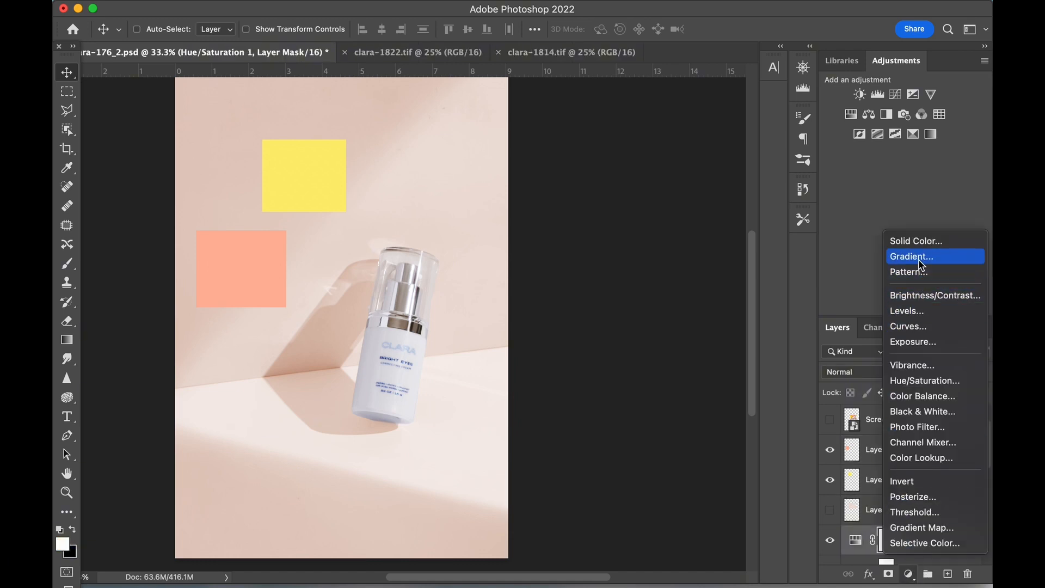
- Add a peach-to-transparent Gradient Fill at 70°, adjust its transparency stop and set Multiply blending
{"action": "left_click", "coordinate": [911, 257]}
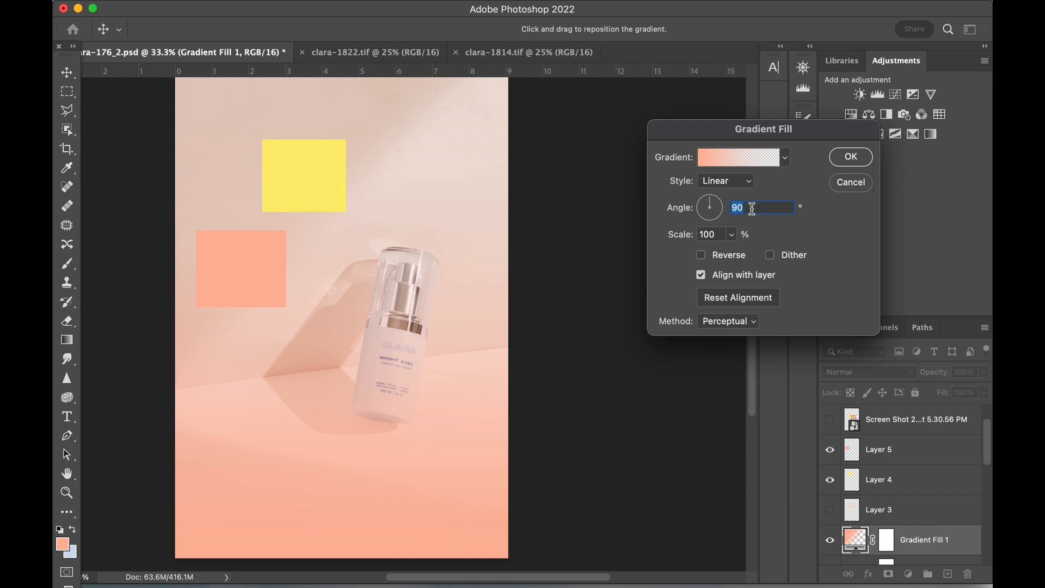
{"action": "type", "text": "70"}
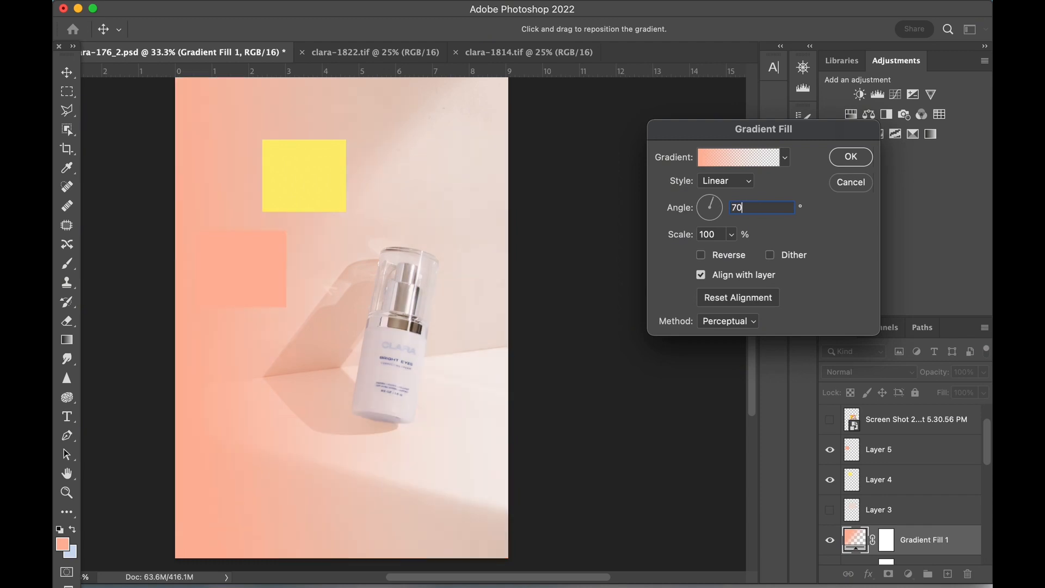
{"action": "left_click", "coordinate": [739, 157]}
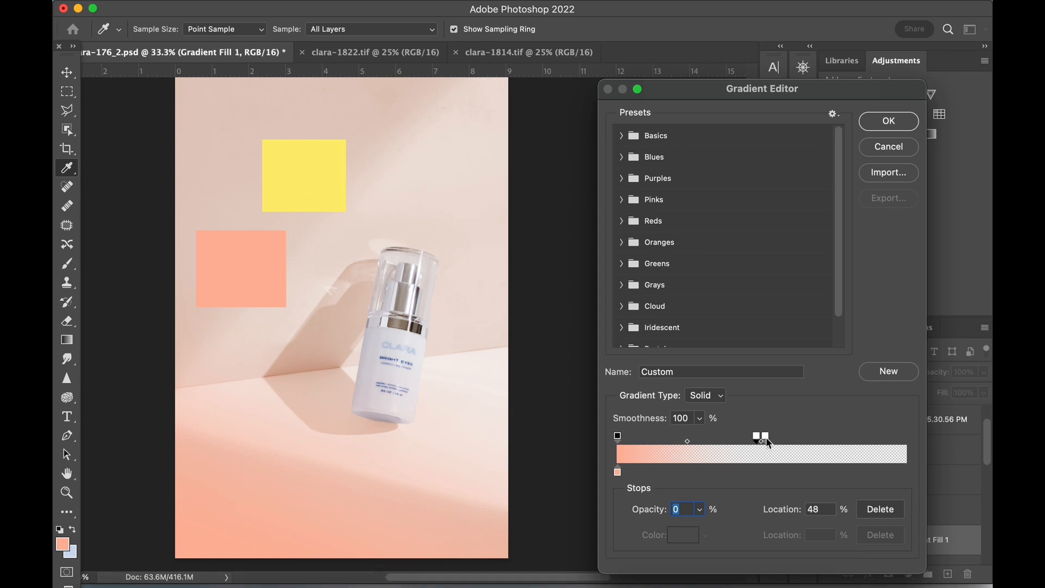
{"action": "left_click", "coordinate": [889, 121]}
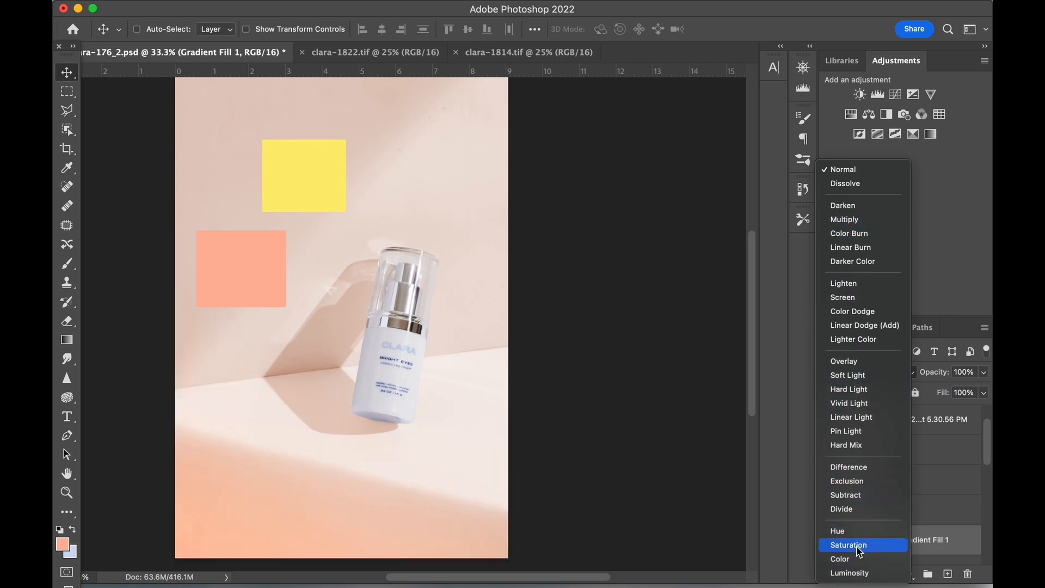
{"action": "left_click", "coordinate": [848, 545]}
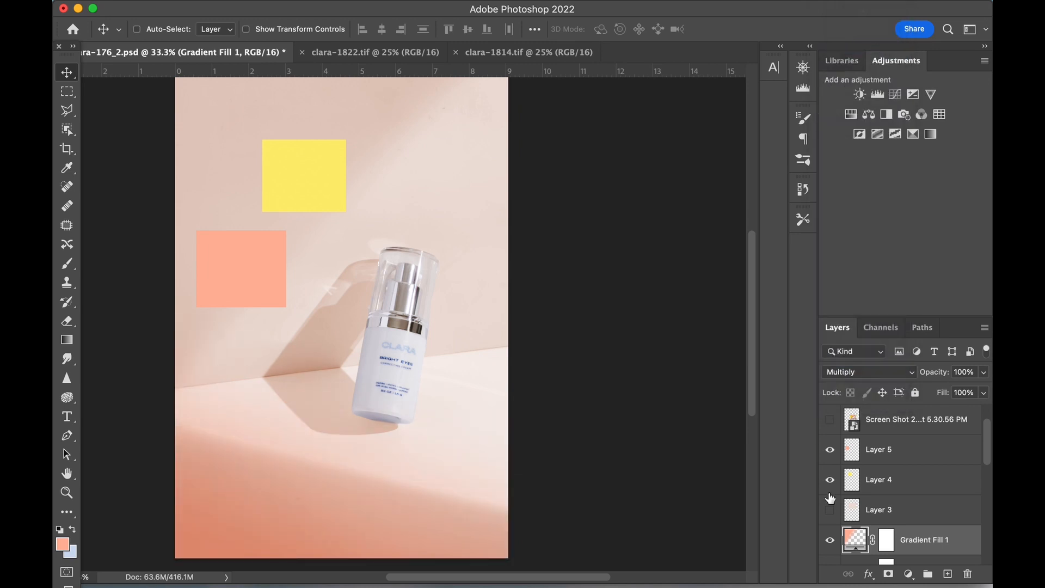
- Review Gradient Fill 1's coral stops, confirm, and duplicate the layer to deepen the tint
{"action": "double_click", "coordinate": [853, 539]}
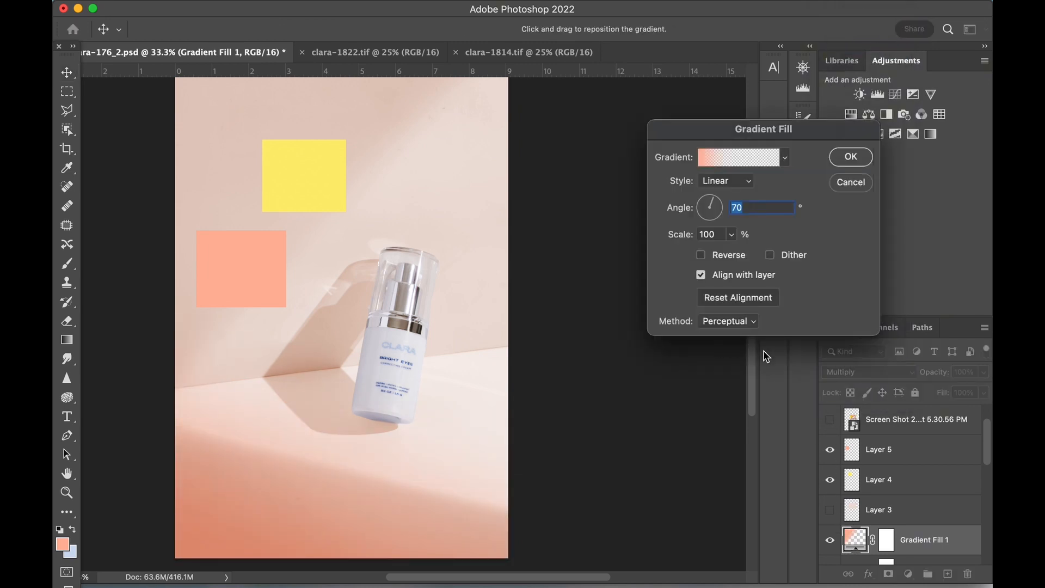
{"action": "left_click", "coordinate": [738, 156]}
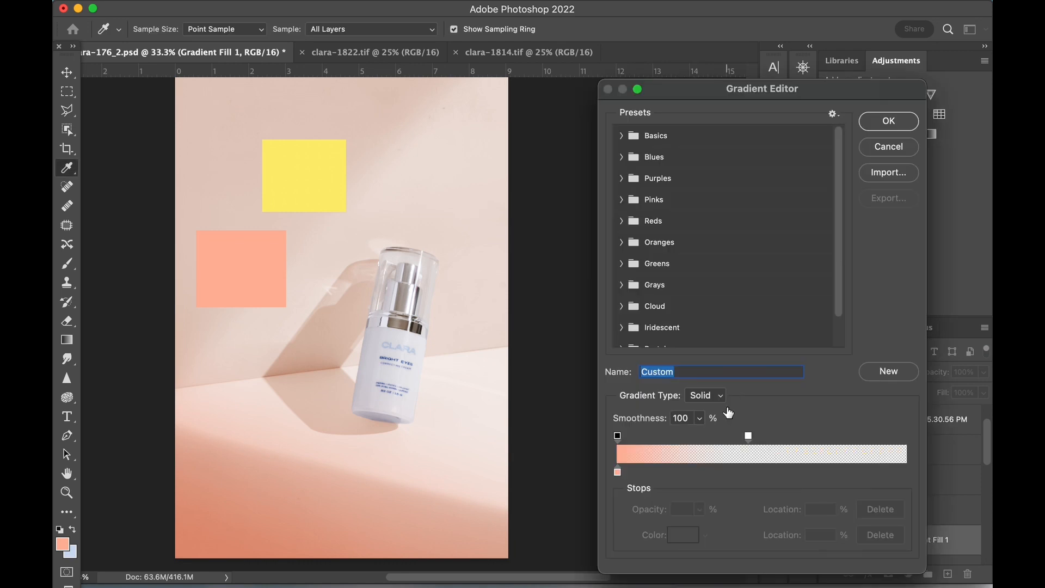
{"action": "mouse_move", "coordinate": [668, 520]}
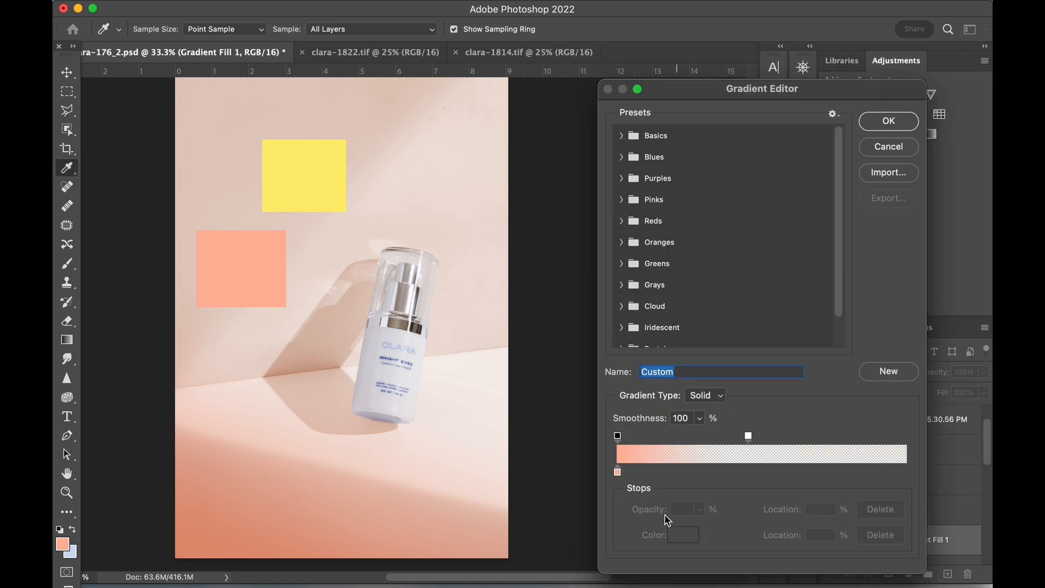
{"action": "left_click", "coordinate": [616, 471]}
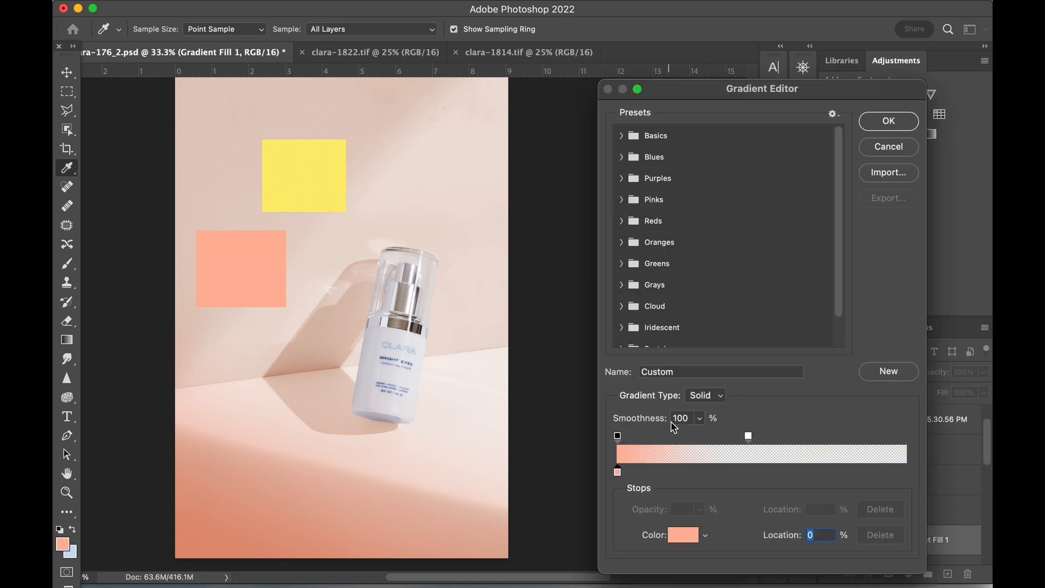
{"action": "left_click", "coordinate": [681, 534]}
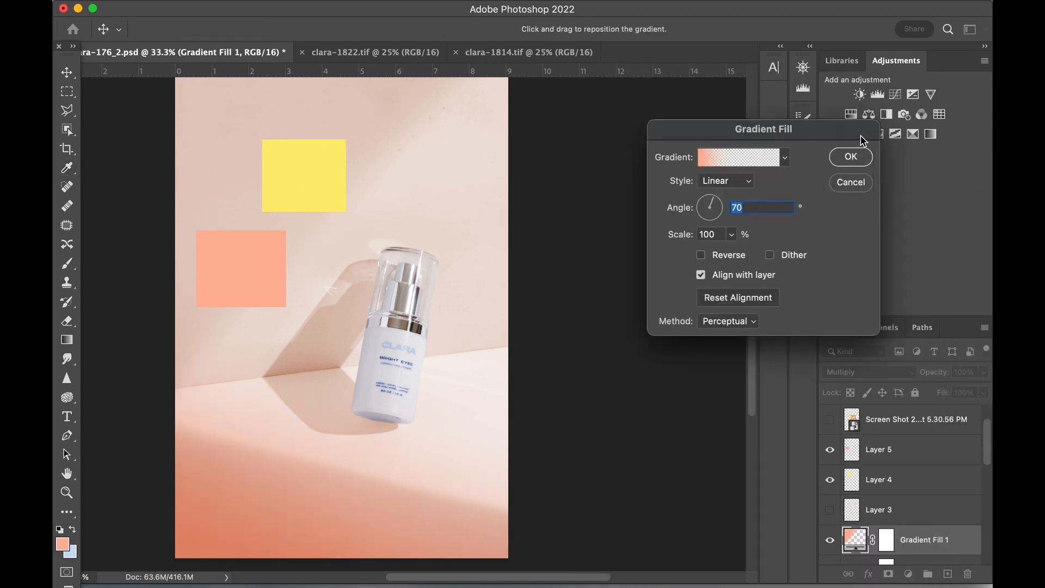
{"action": "left_click", "coordinate": [850, 157]}
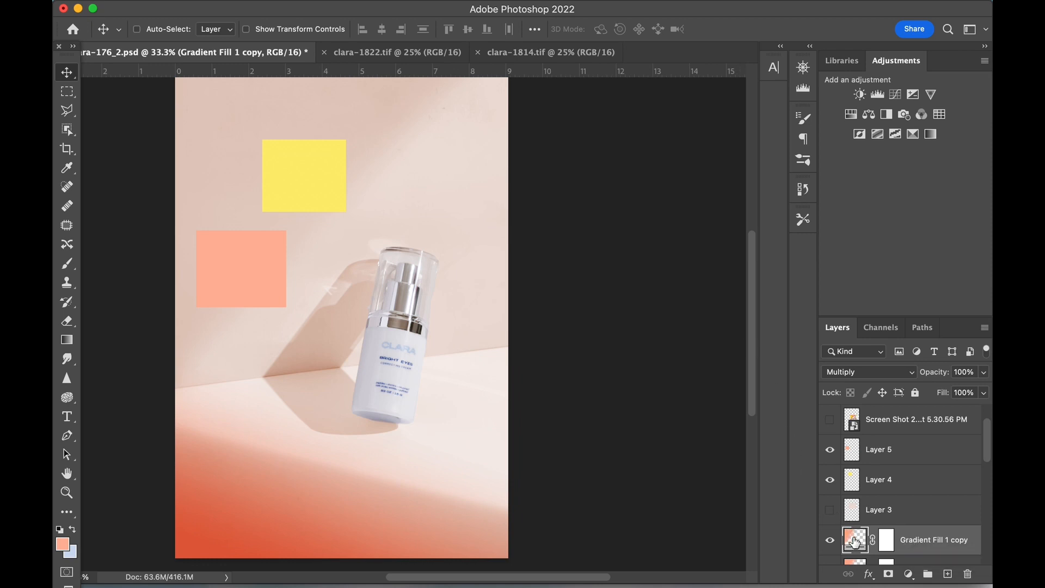
- Recolour Gradient Fill 1 copy's starting stop yellow with the eyedropper and shift its fade to transparent
{"action": "double_click", "coordinate": [855, 539]}
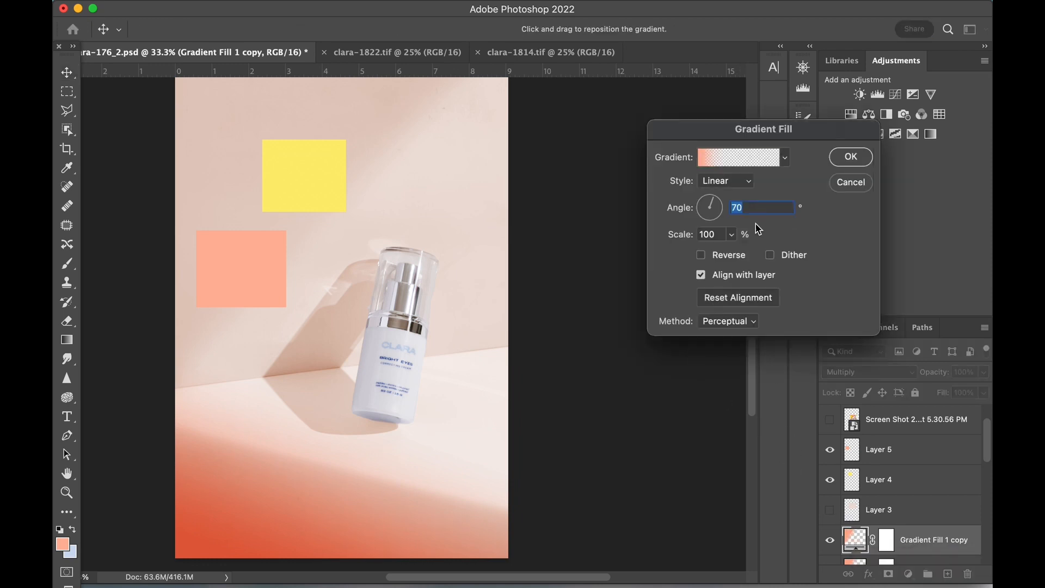
{"action": "left_click", "coordinate": [738, 157]}
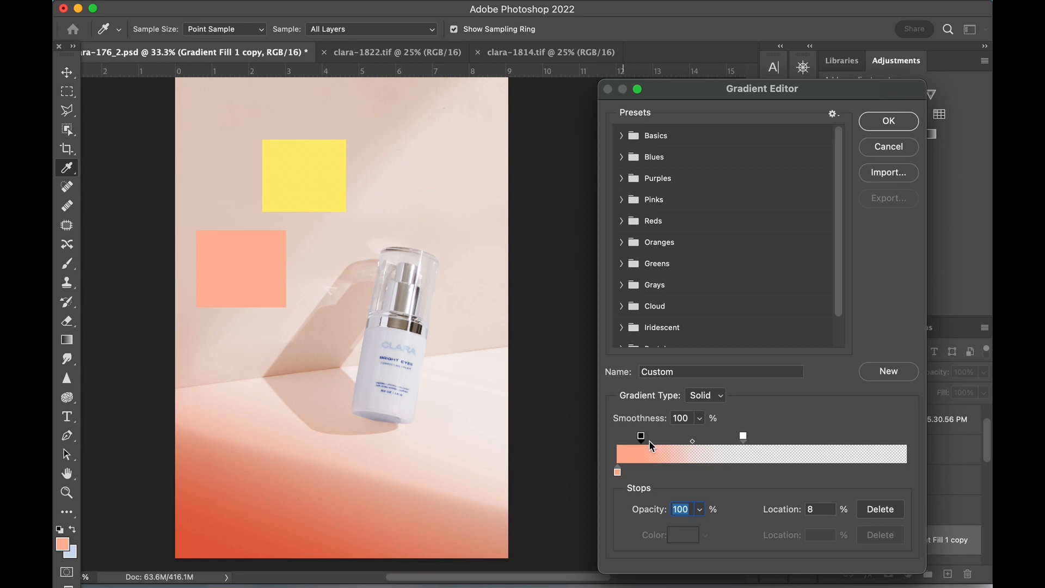
{"action": "left_click", "coordinate": [617, 472]}
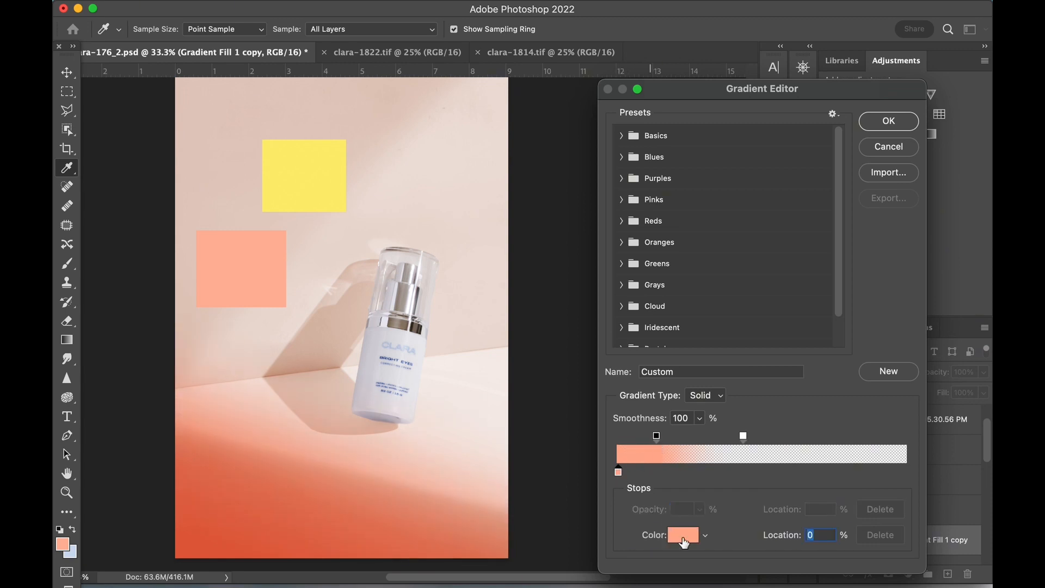
{"action": "left_click", "coordinate": [684, 534]}
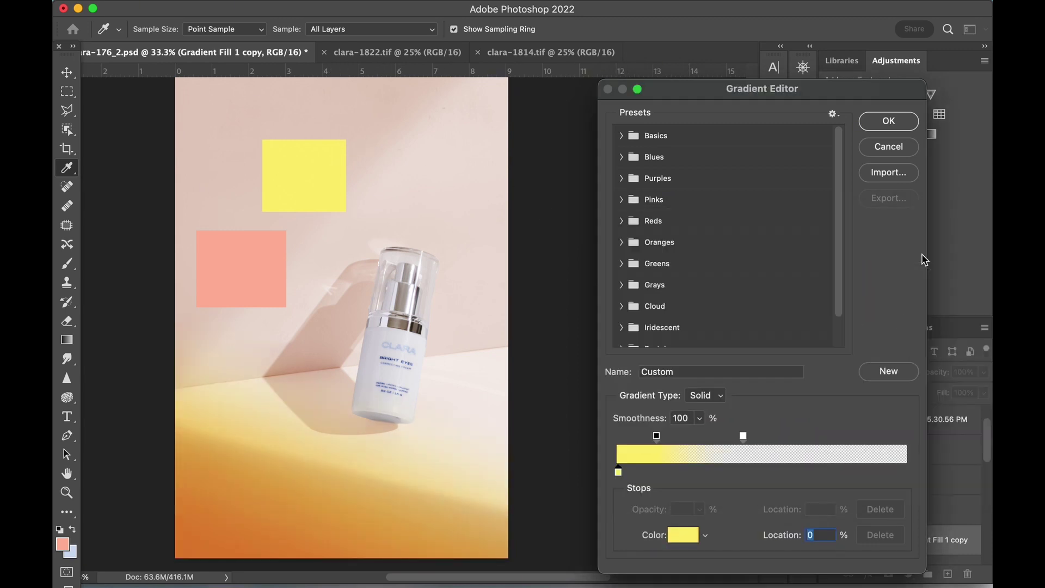
{"action": "left_click", "coordinate": [889, 121]}
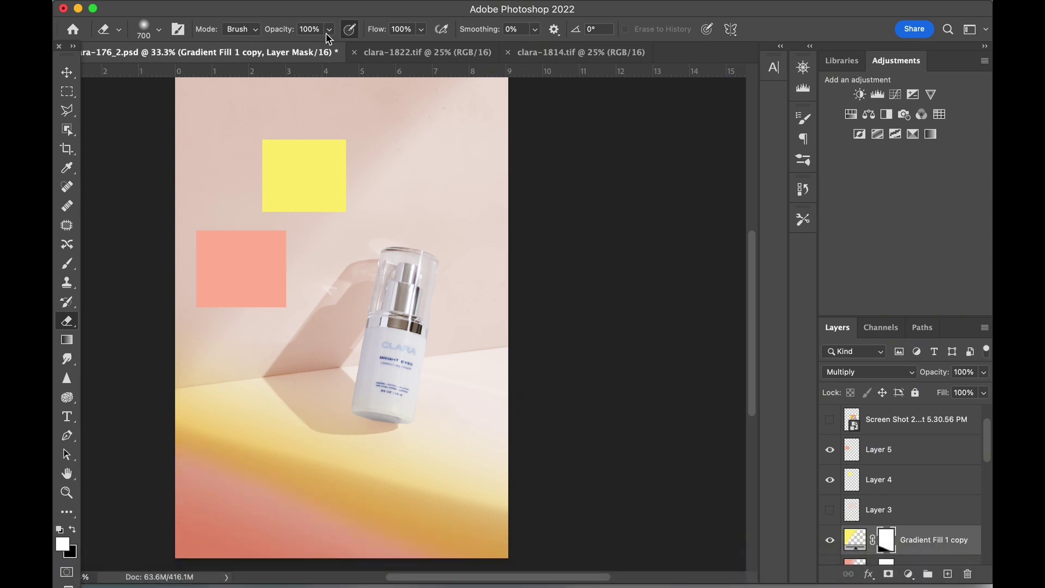
{"action": "left_click", "coordinate": [327, 28]}
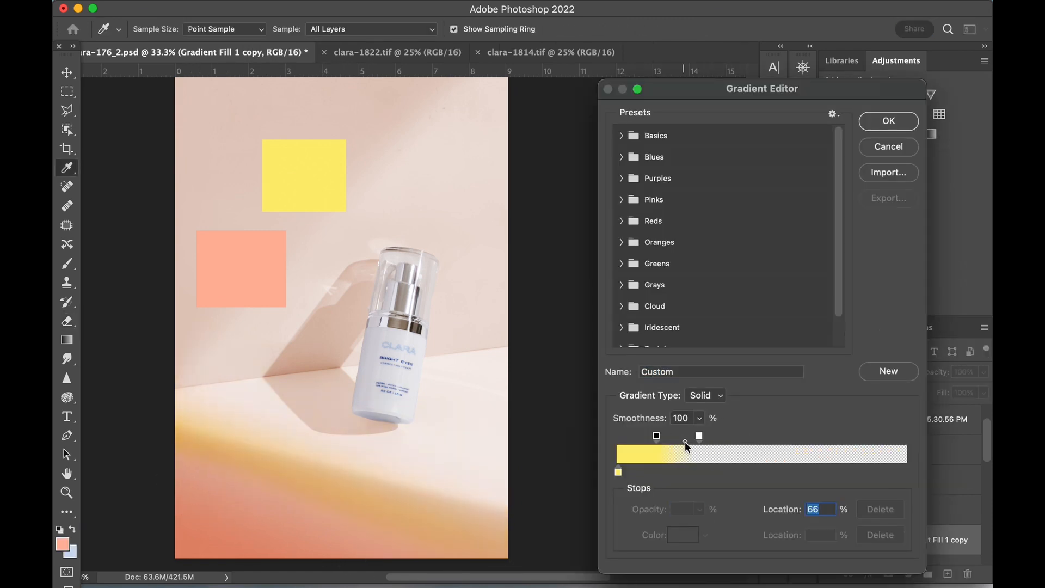
{"action": "left_click", "coordinate": [888, 121]}
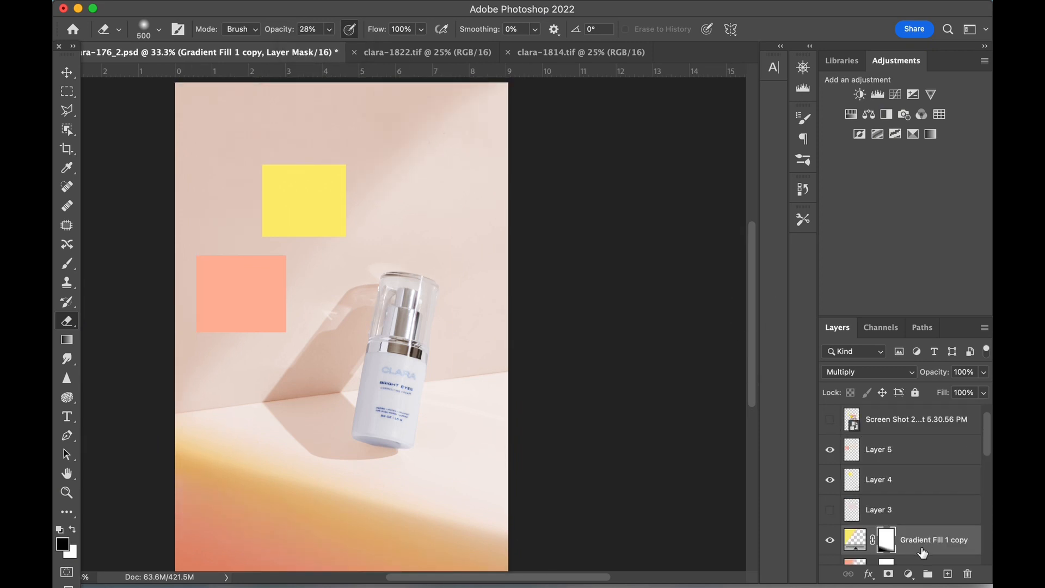
- Create Gradient Fill 2 angled diagonally from the upper left with Multiply blending
{"action": "left_click", "coordinate": [908, 574]}
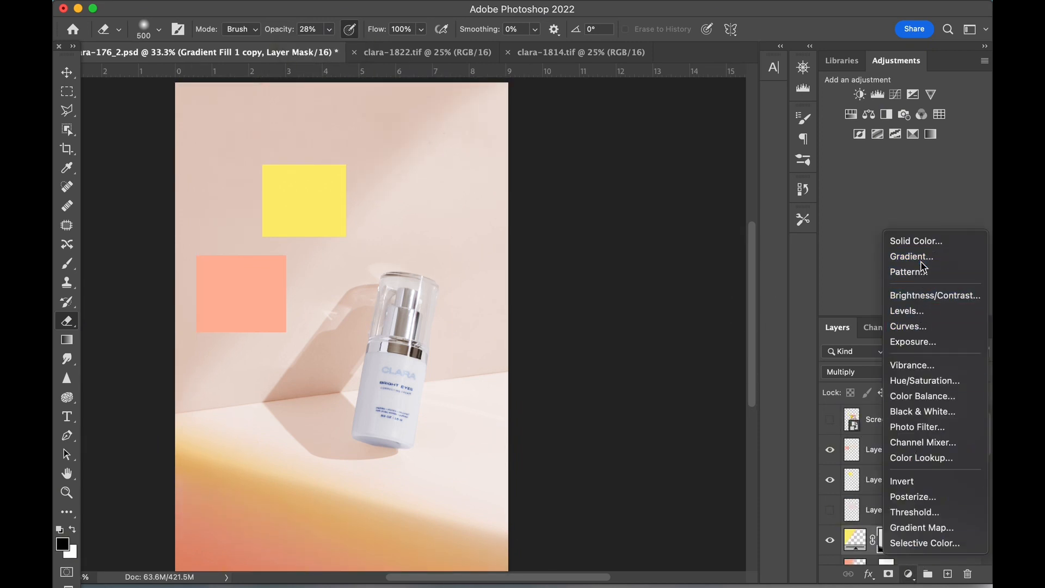
{"action": "left_click", "coordinate": [912, 256]}
{"action": "type", "text": "-"}
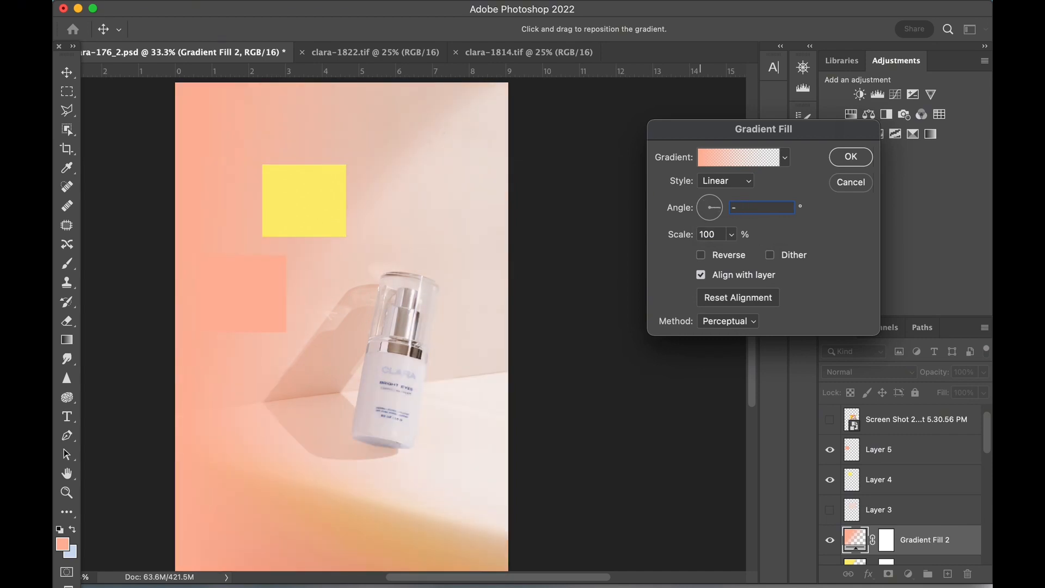
{"action": "type", "text": "22"}
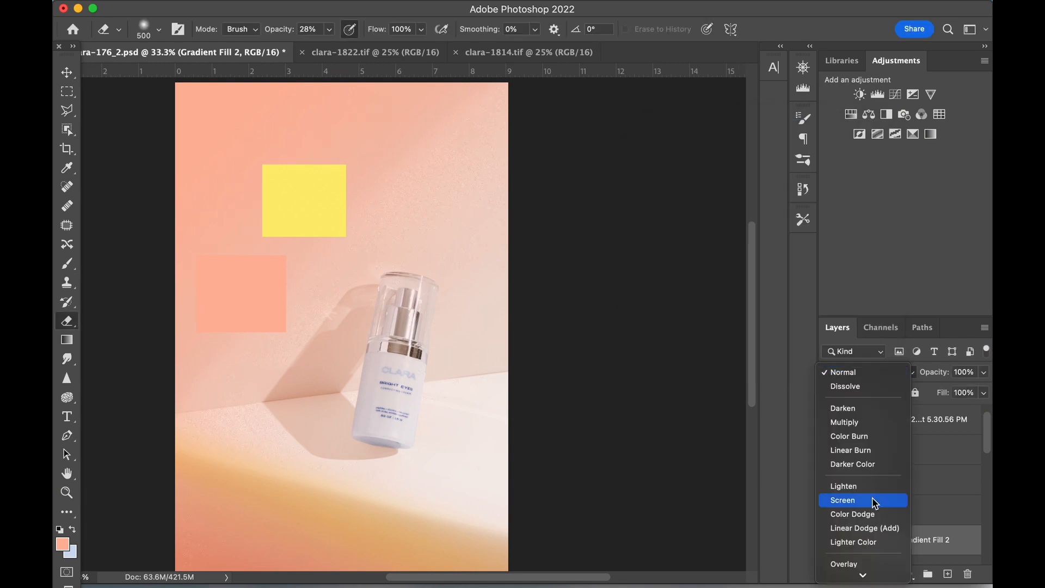
{"action": "left_click", "coordinate": [844, 422]}
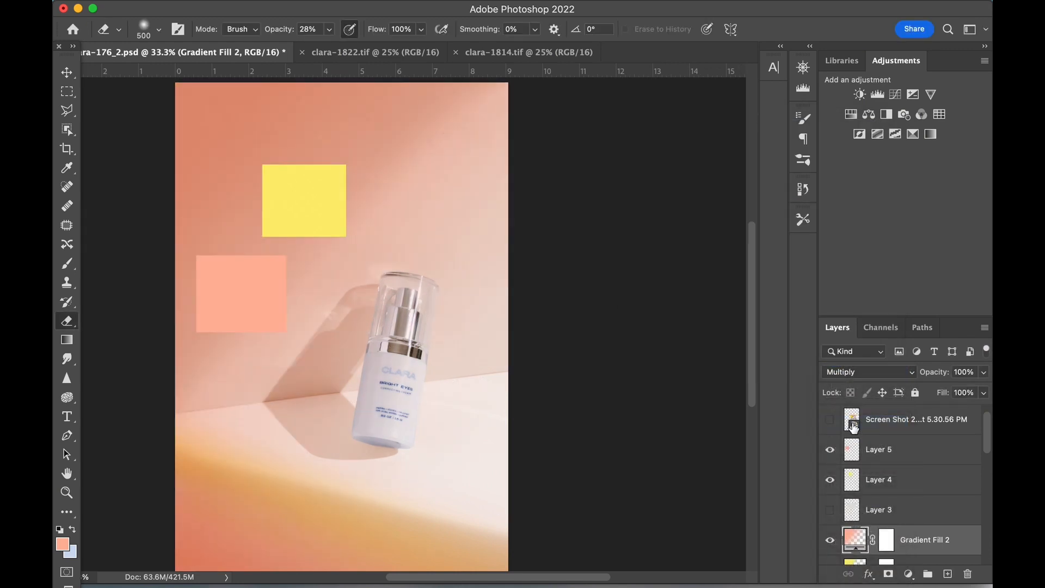
- Shorten Gradient Fill 2's fade by moving its transparent stop, then confirm
{"action": "double_click", "coordinate": [855, 539]}
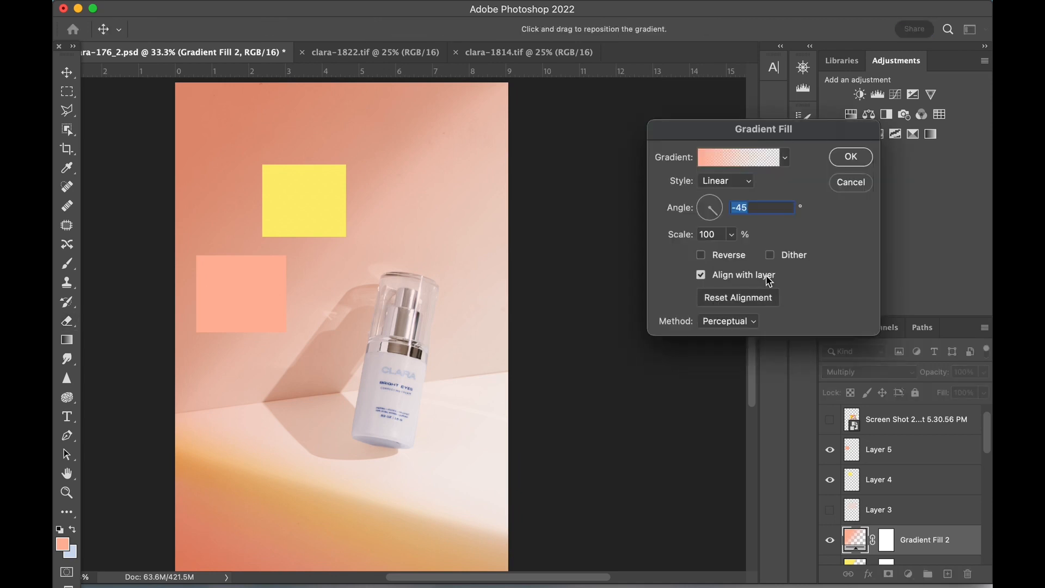
{"action": "left_click", "coordinate": [738, 157]}
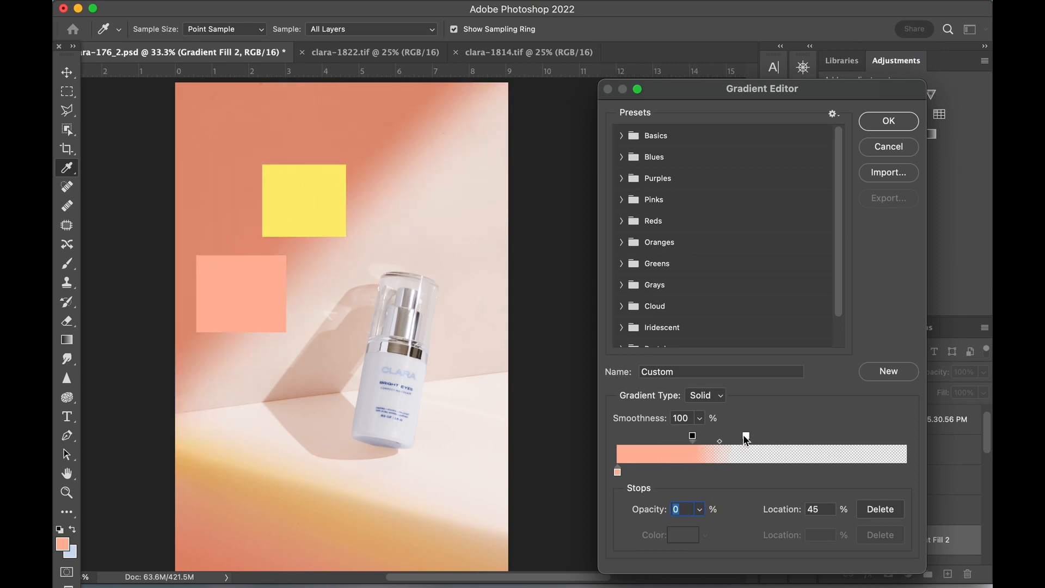
{"action": "left_click", "coordinate": [888, 121]}
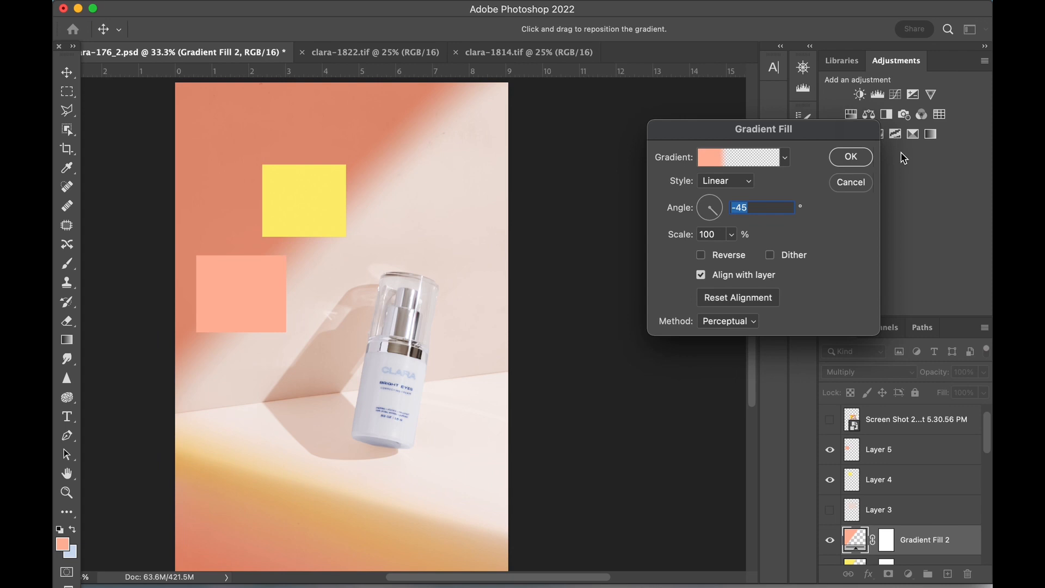
{"action": "left_click", "coordinate": [850, 157]}
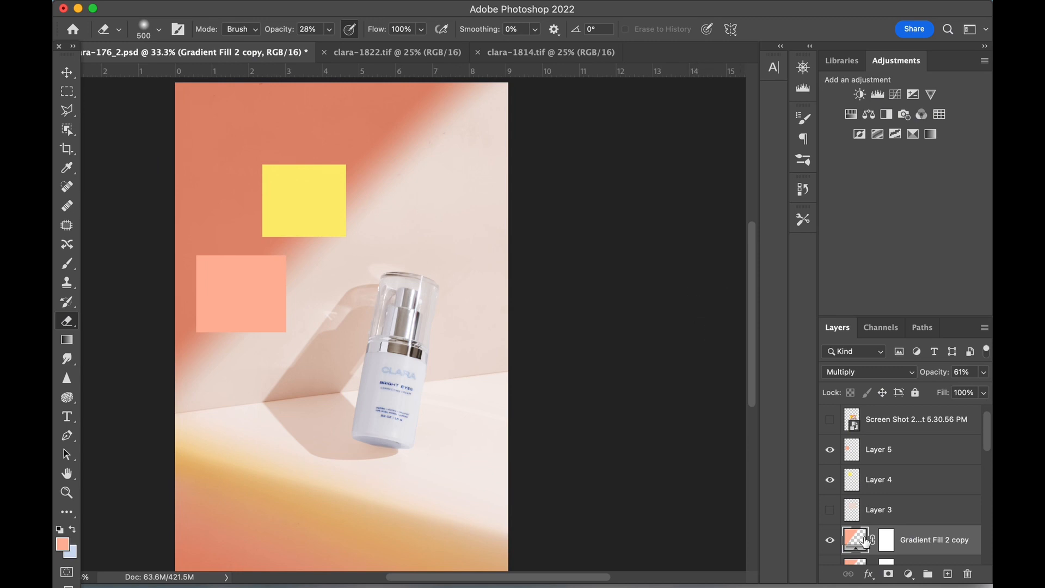
- Recolour Gradient Fill 2 copy's starting stop yellow for an orange-yellow upper-left glow
{"action": "double_click", "coordinate": [854, 540]}
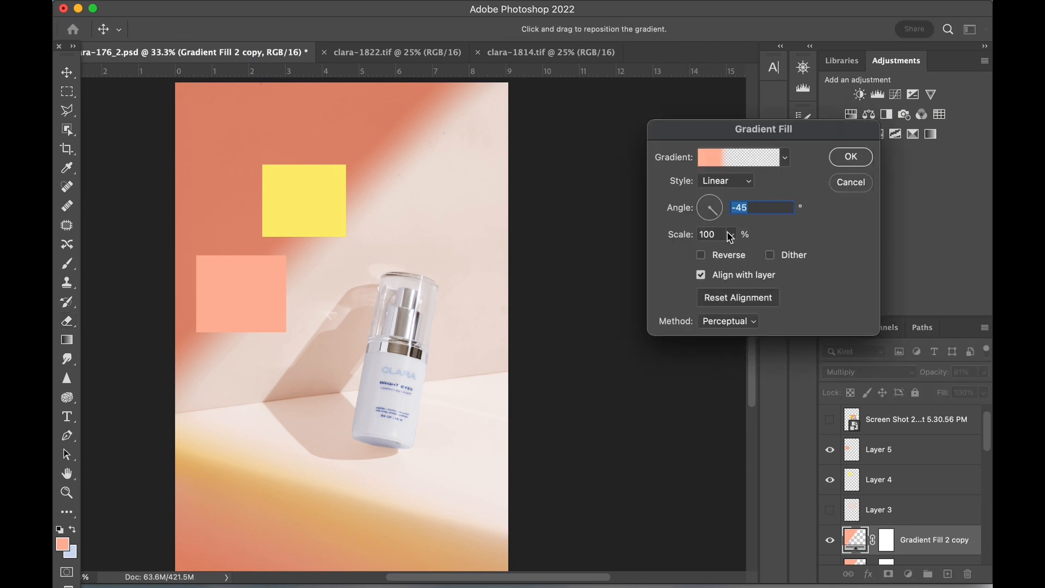
{"action": "left_click", "coordinate": [738, 157]}
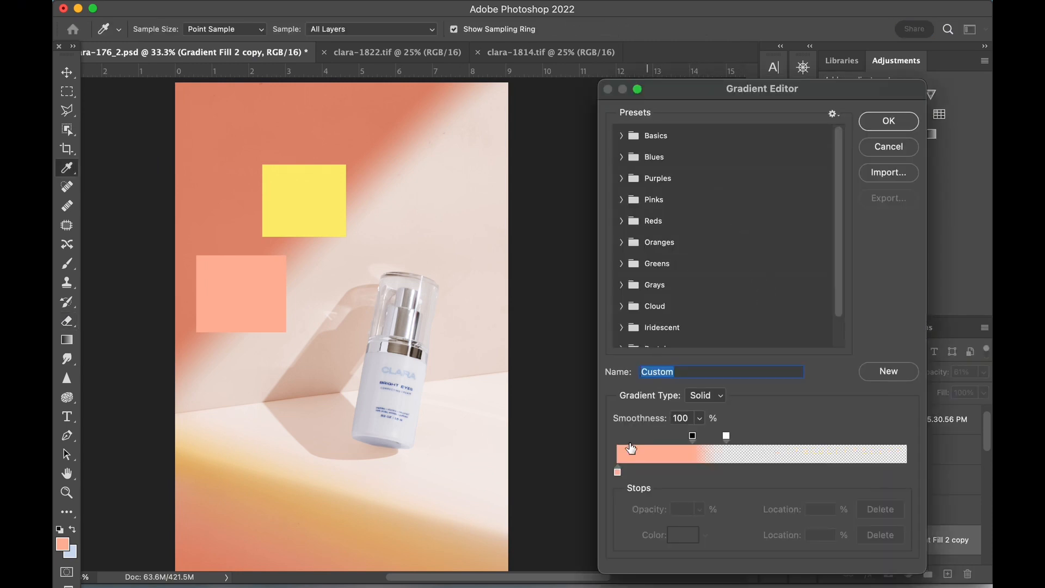
{"action": "left_click", "coordinate": [616, 471]}
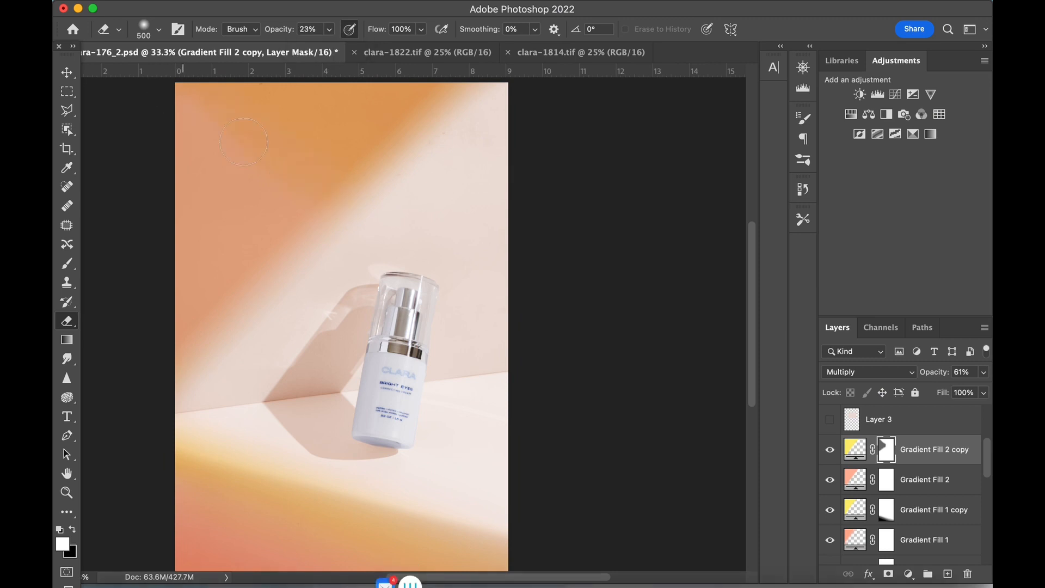
- Paint away parts of the Gradient Fill 2 and Gradient Fill 2 copy masks at low eraser opacity
{"action": "left_click", "coordinate": [925, 479]}
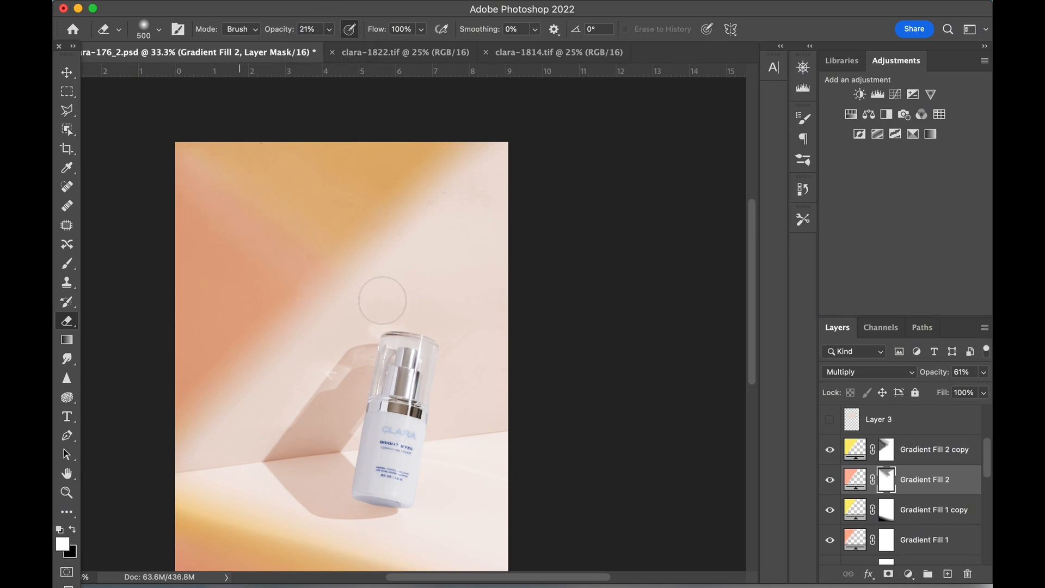
{"action": "scroll", "scroll_direction": "up", "scroll_amount": 3}
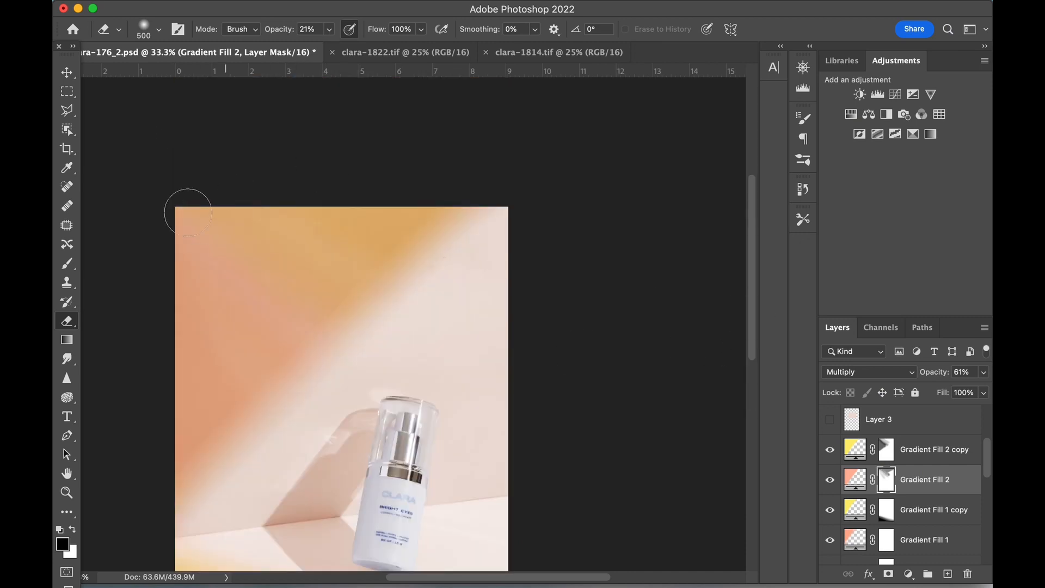
{"action": "left_click", "coordinate": [934, 450]}
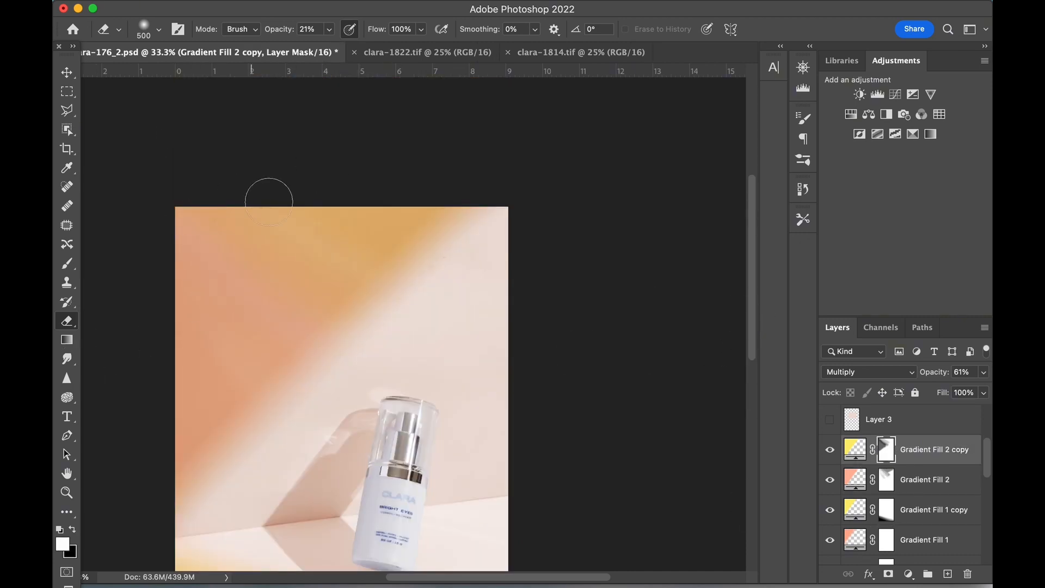